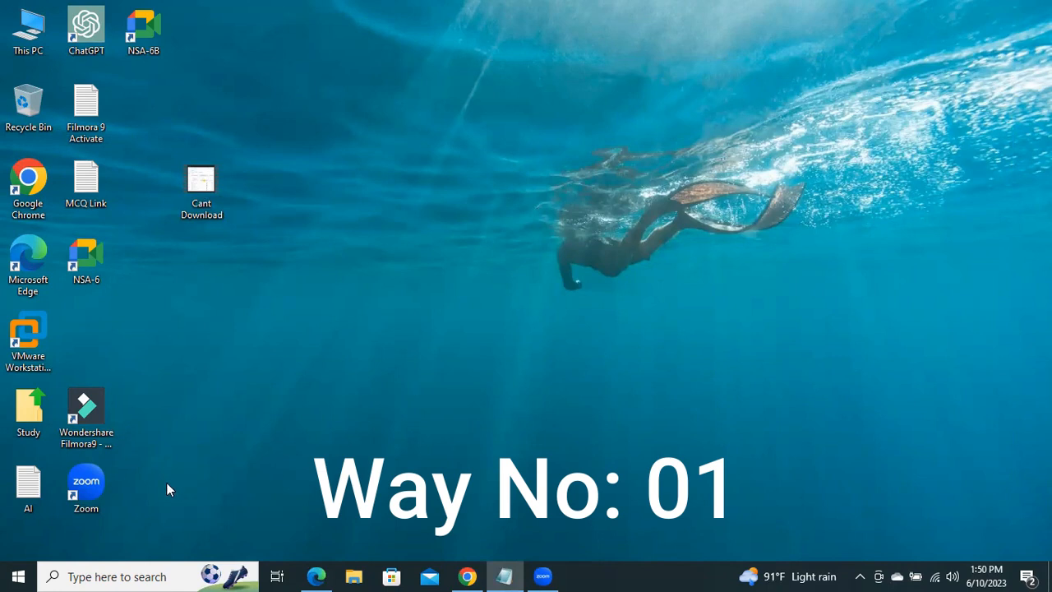
{"action": "mouse_move", "coordinate": [15, 574]}
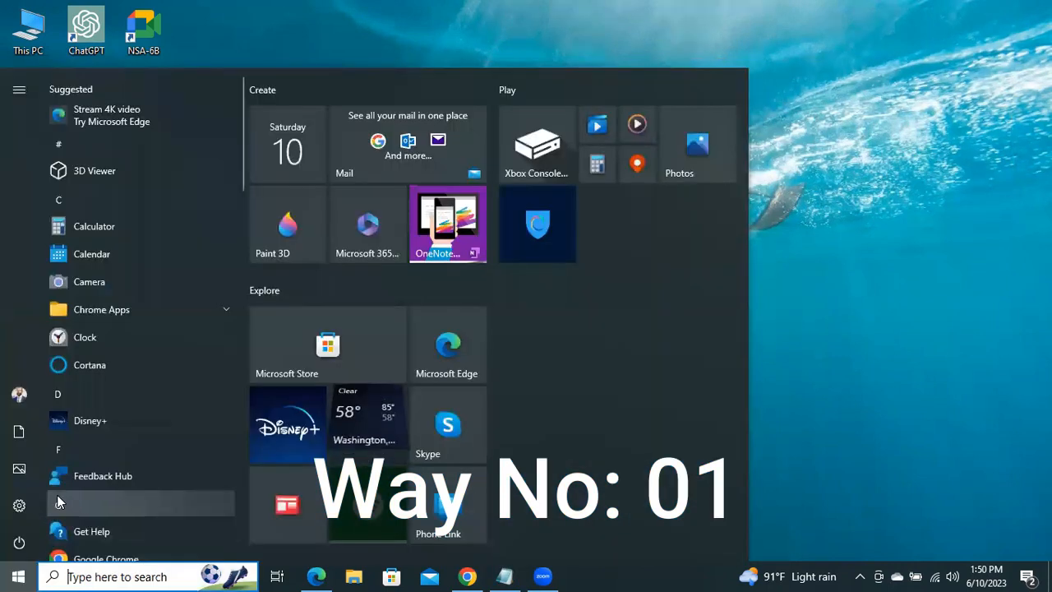
Open Windows Settings from the Start menu's expanded side panel
{"action": "left_click", "coordinate": [18, 89]}
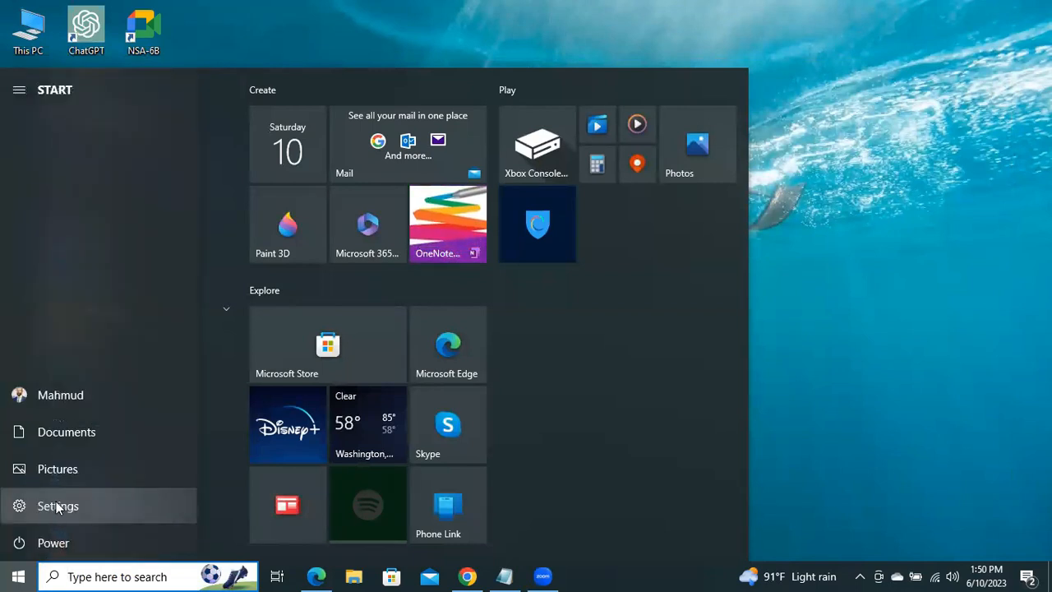
{"action": "left_click", "coordinate": [58, 505]}
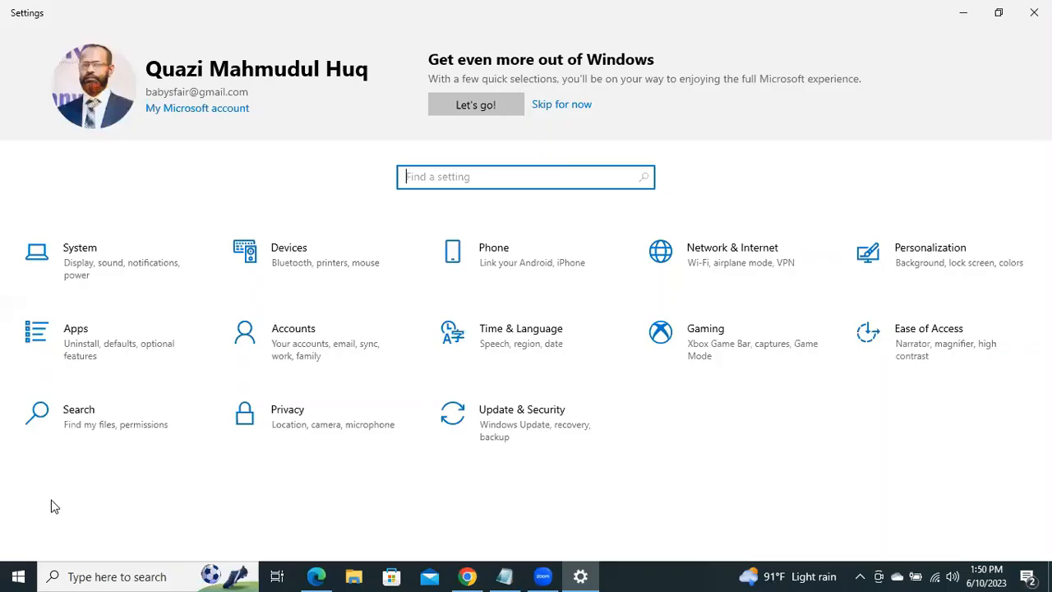
{"action": "mouse_move", "coordinate": [312, 329]}
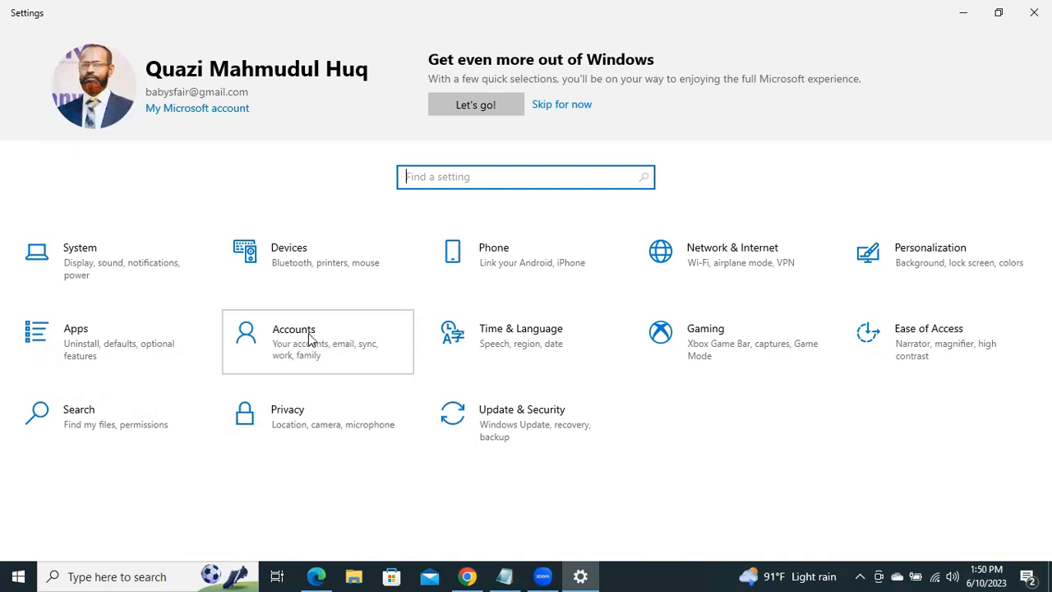
In Accounts > Sign-in options, turn off 'Use my sign-in info to automatically finish setting up'
{"action": "left_click", "coordinate": [293, 341]}
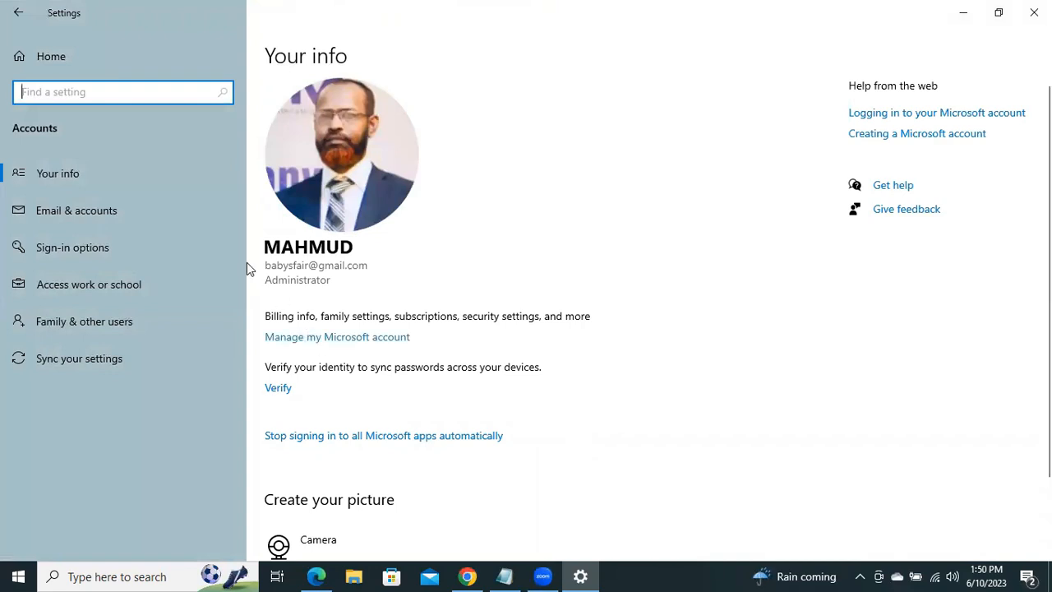
{"action": "mouse_move", "coordinate": [72, 247]}
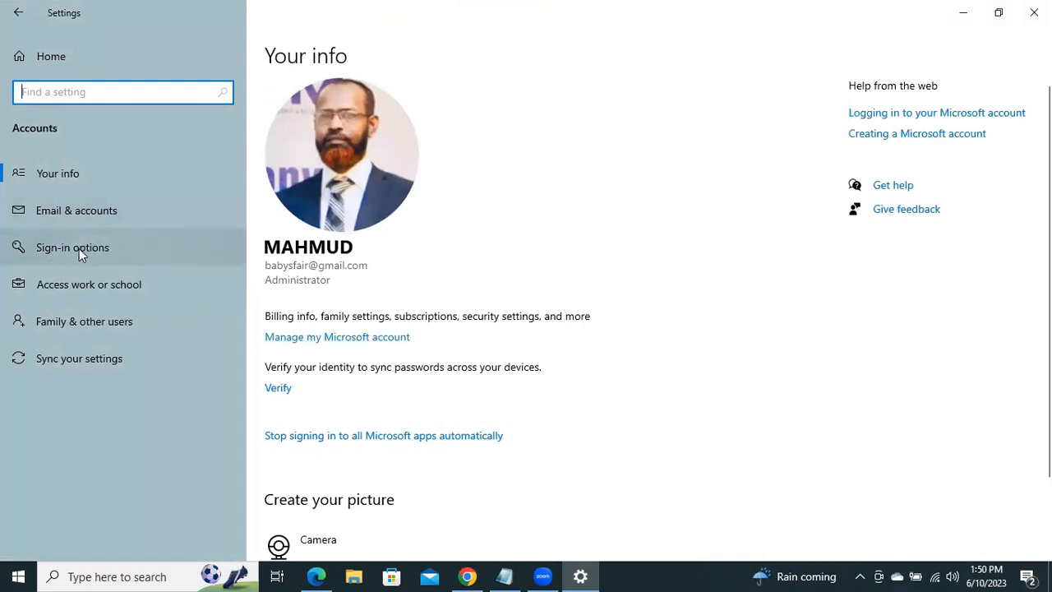
{"action": "left_click", "coordinate": [72, 247]}
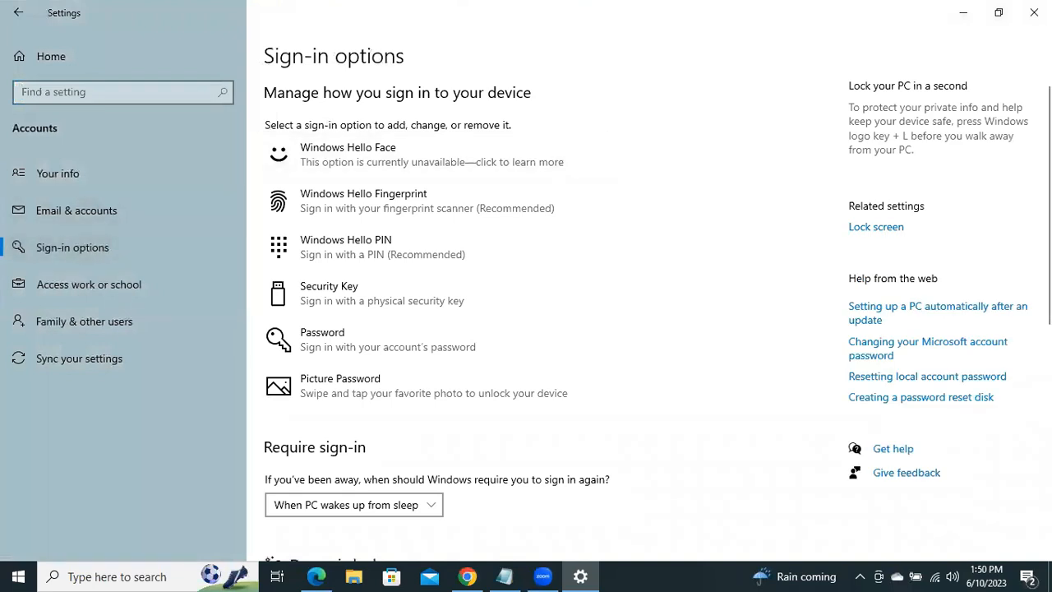
{"action": "scroll", "scroll_direction": "down", "scroll_amount": 3}
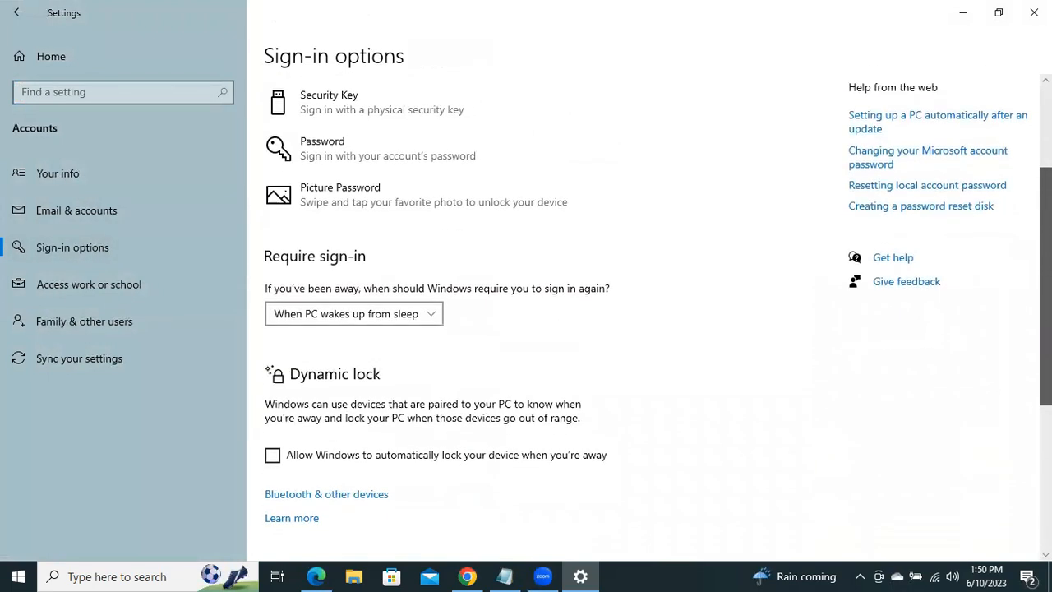
{"action": "scroll", "scroll_direction": "down", "scroll_amount": 3}
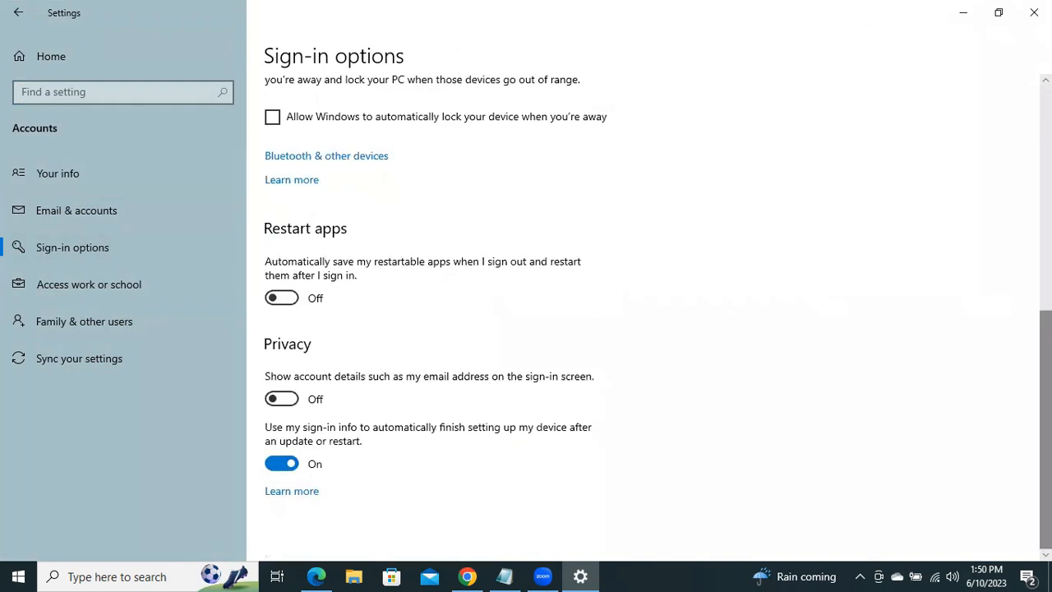
{"action": "mouse_move", "coordinate": [321, 434]}
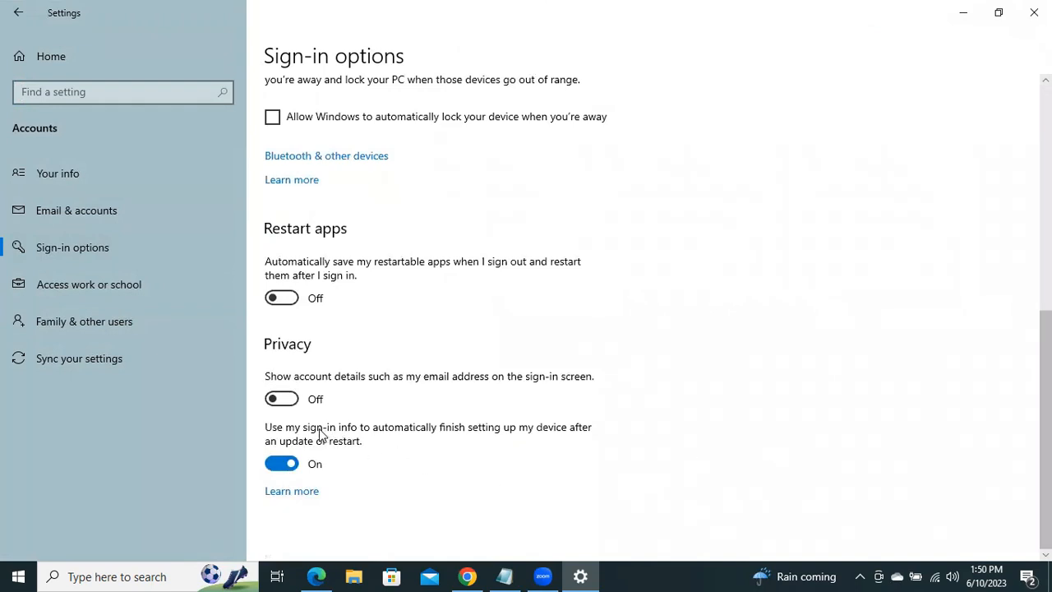
{"action": "mouse_move", "coordinate": [365, 434]}
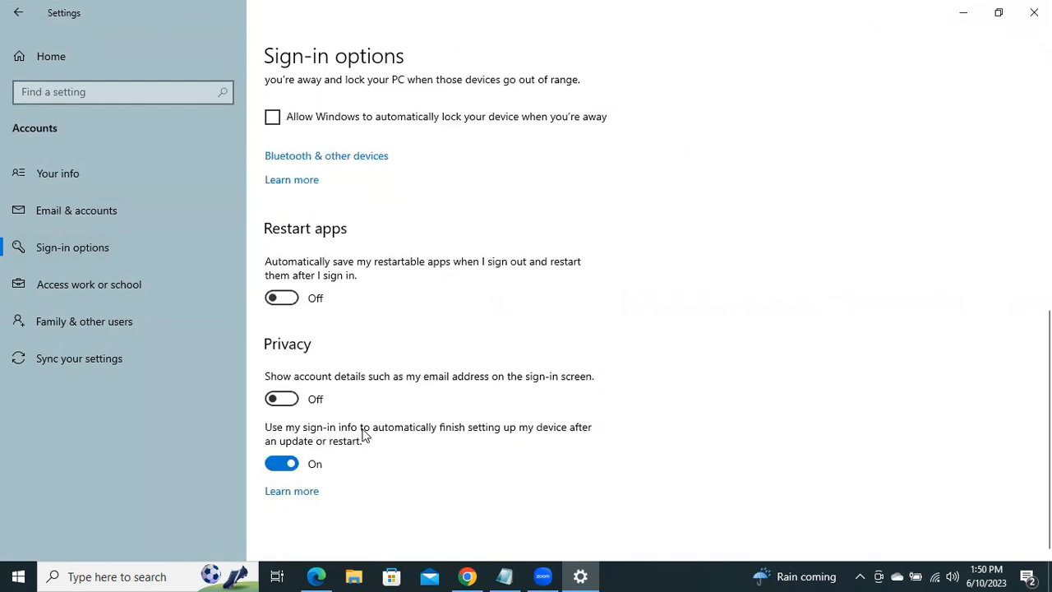
{"action": "mouse_move", "coordinate": [472, 431]}
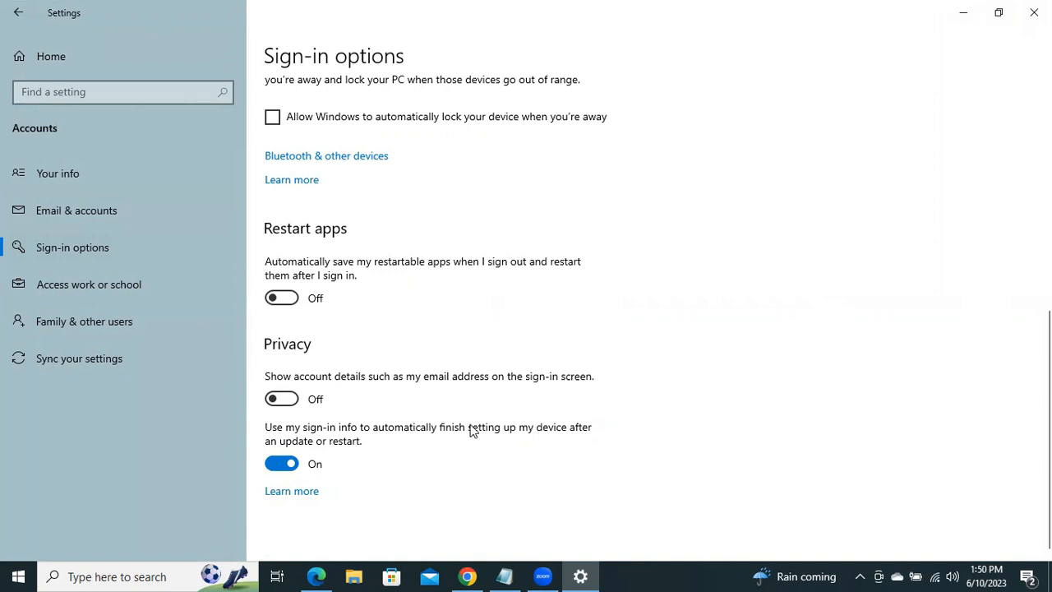
{"action": "mouse_move", "coordinate": [518, 442]}
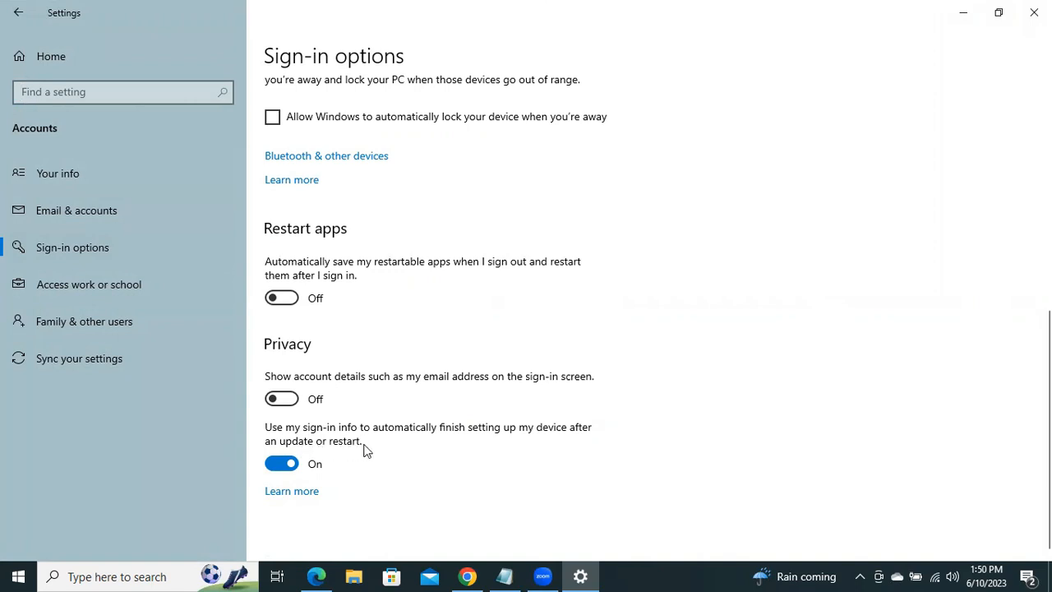
{"action": "mouse_move", "coordinate": [294, 450]}
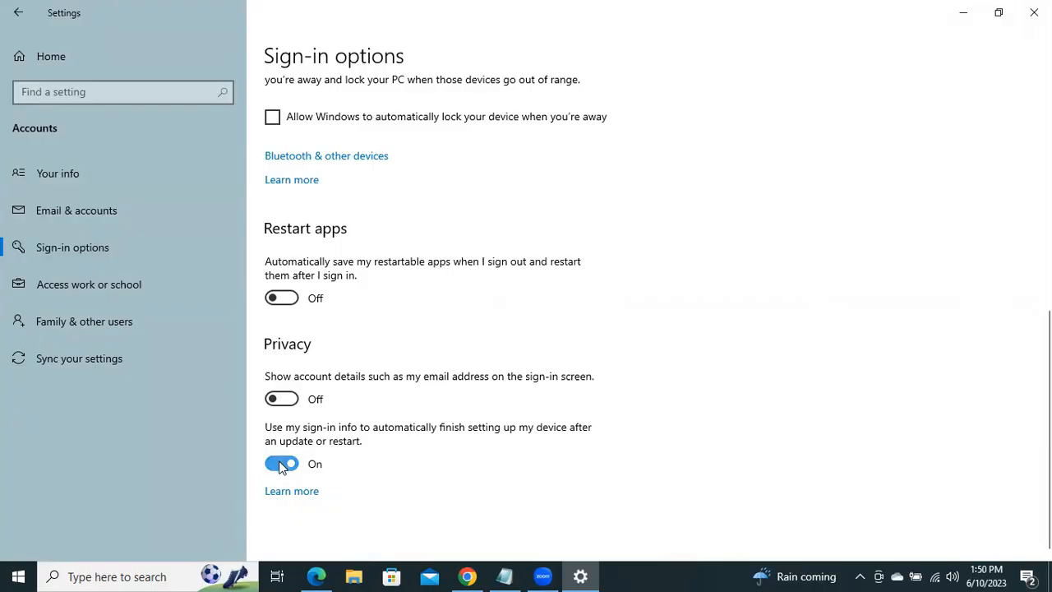
{"action": "left_click", "coordinate": [281, 462]}
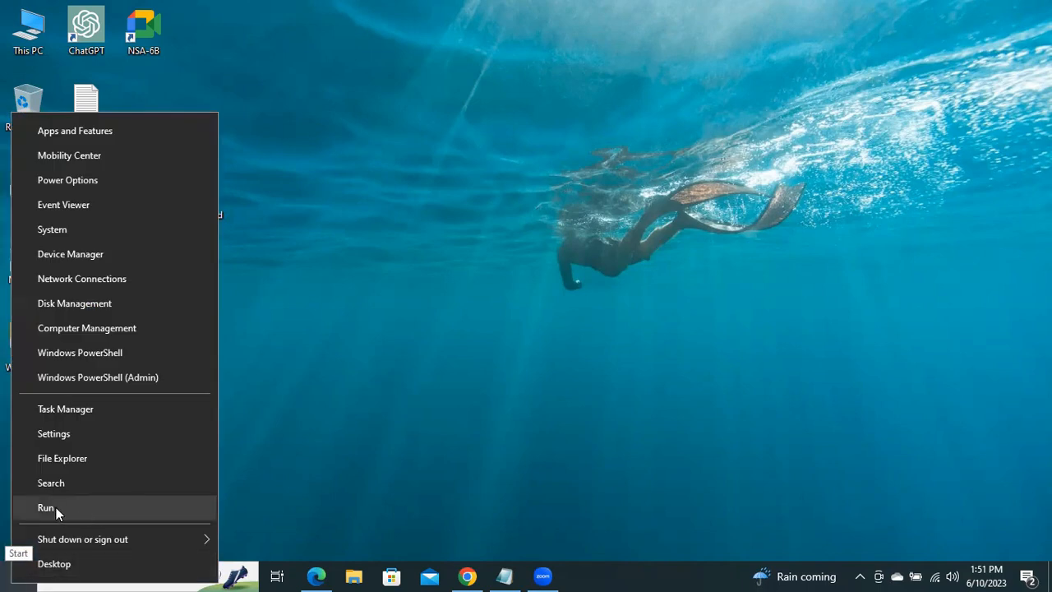
Open the Run dialog and enter the shell:startup command
{"action": "left_click", "coordinate": [46, 507]}
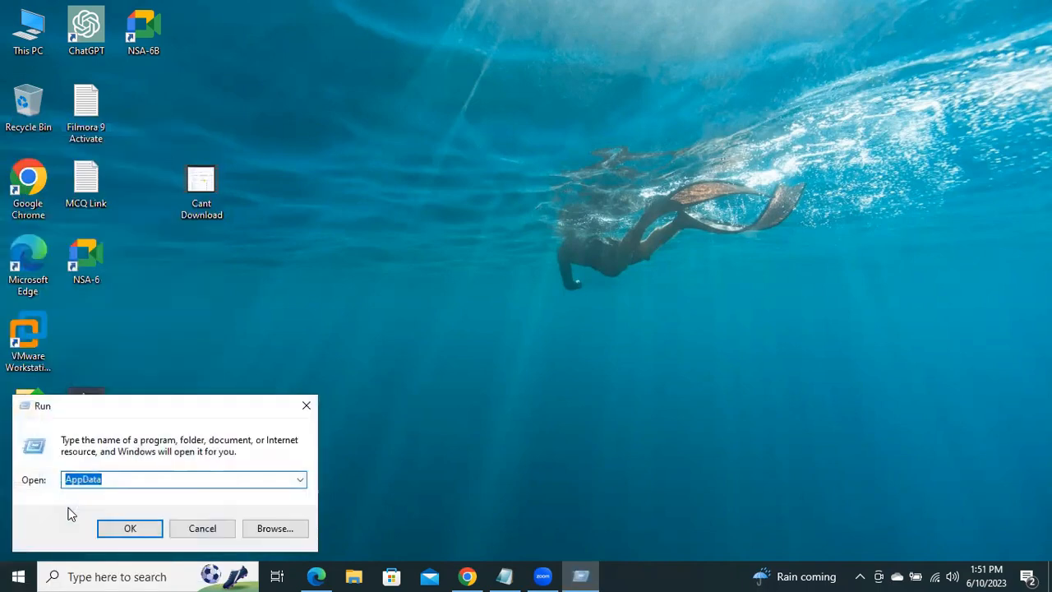
{"action": "mouse_move", "coordinate": [189, 408]}
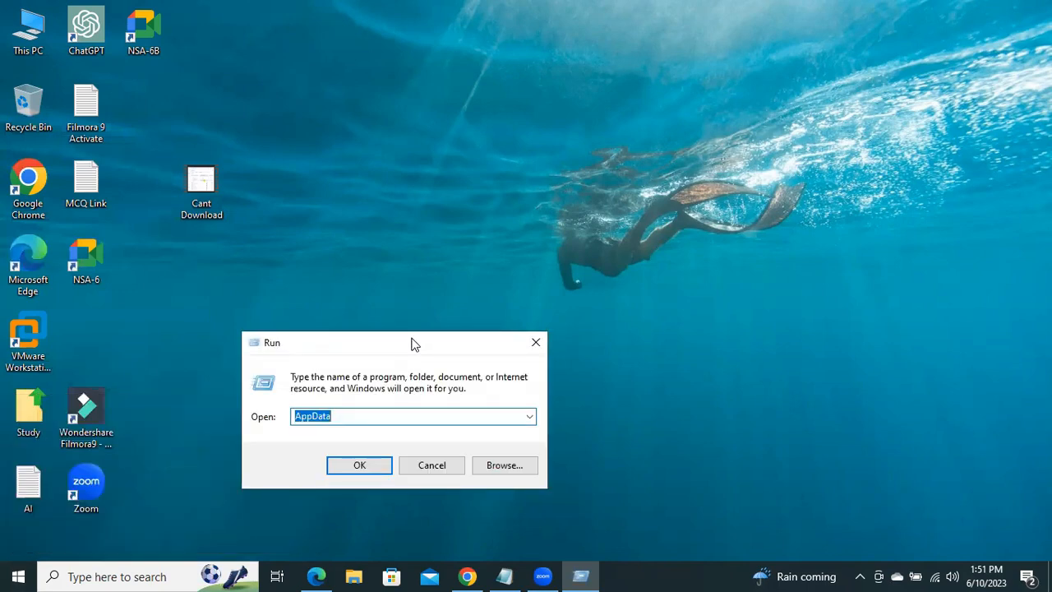
{"action": "type", "text": "S"}
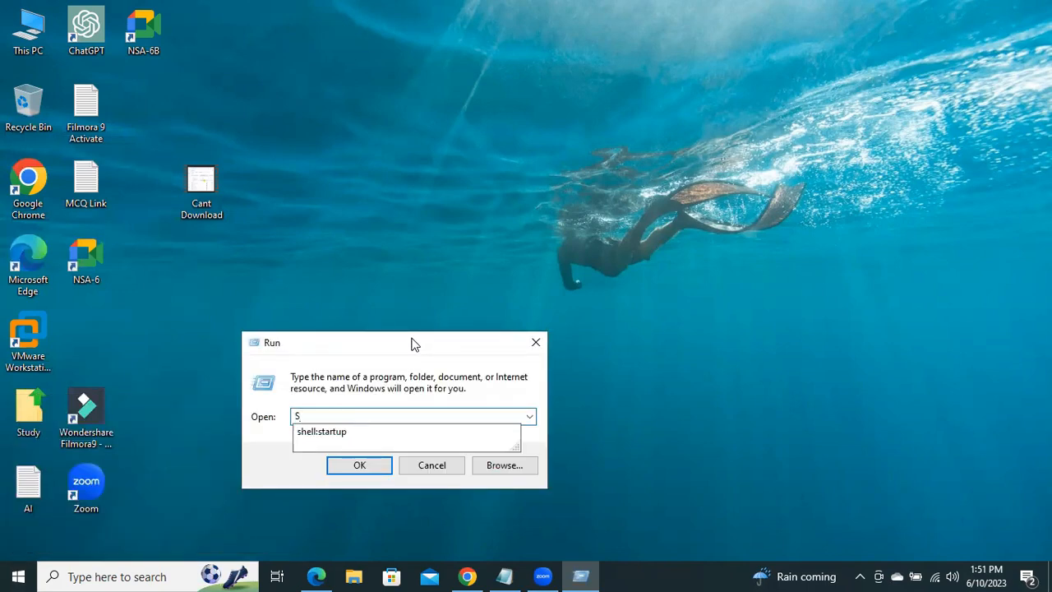
{"action": "type", "text": "hell"}
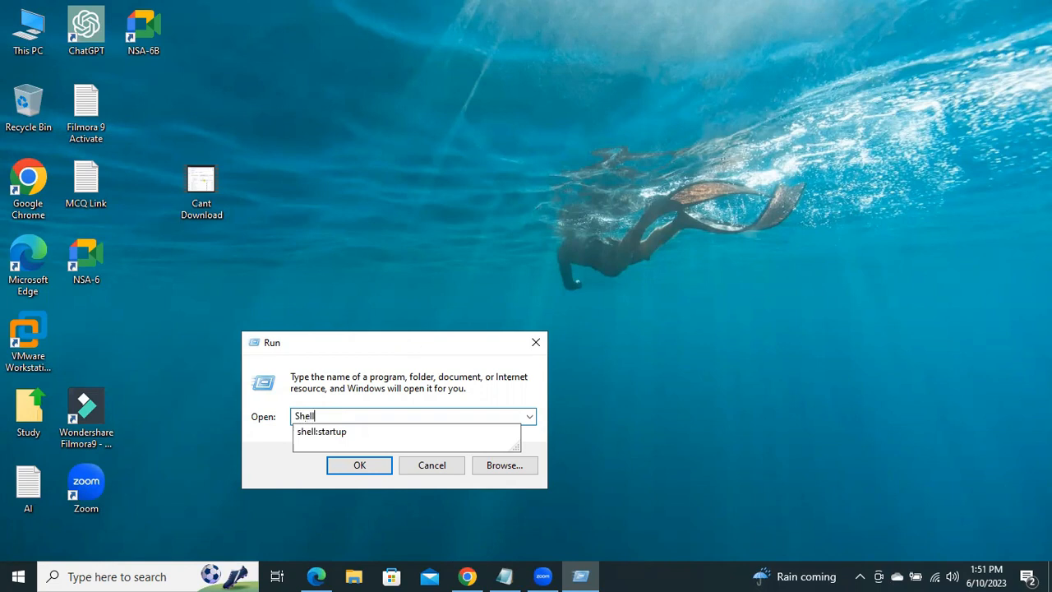
{"action": "type", "text": ":"}
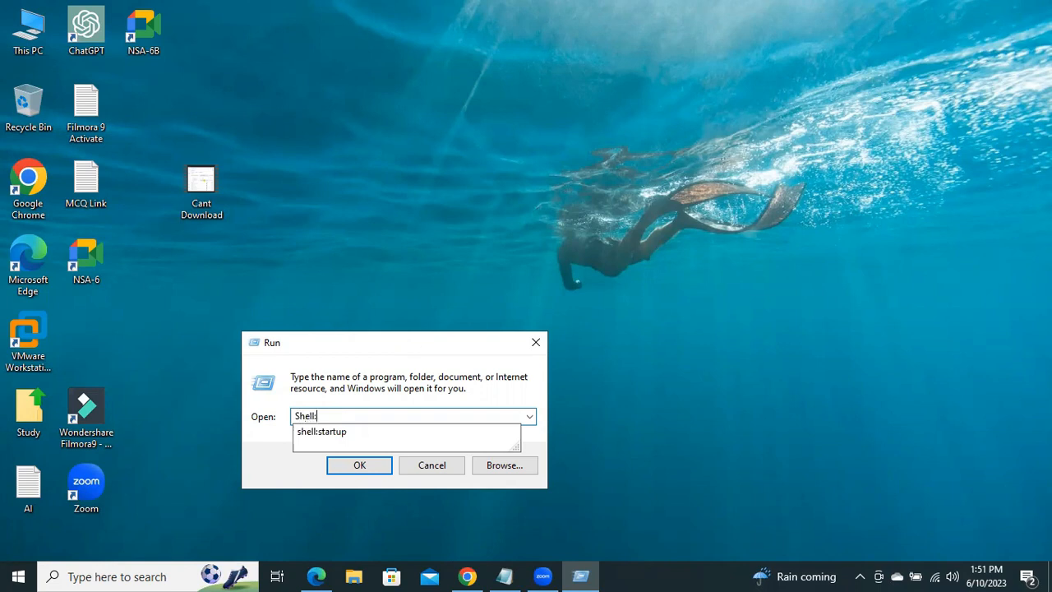
{"action": "type", "text": "startup"}
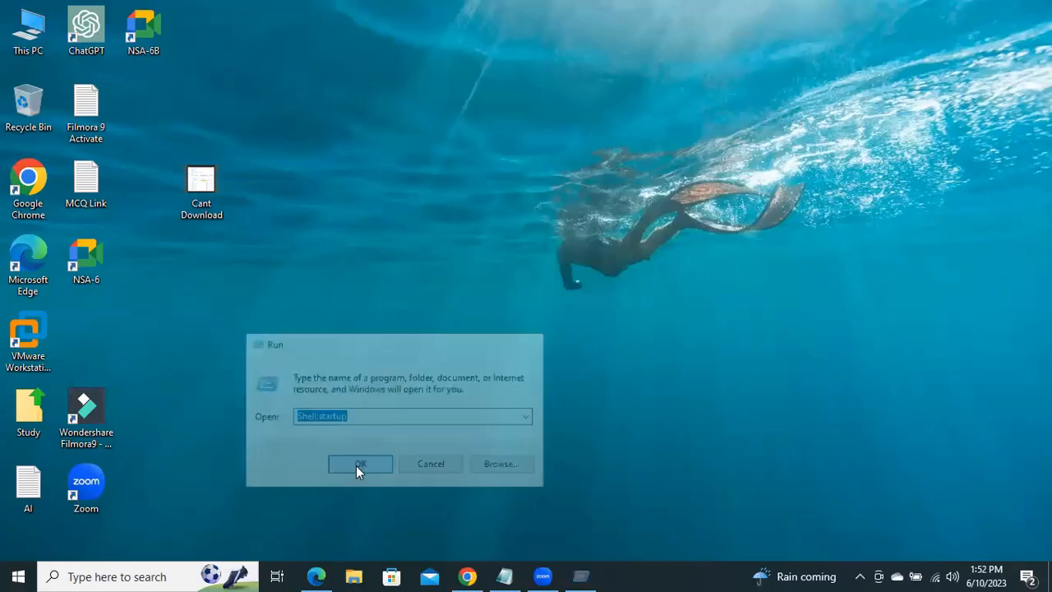
Run shell:startup, delete the Microsoft Edge shortcut from Startup, and close the folder
{"action": "left_click", "coordinate": [360, 463]}
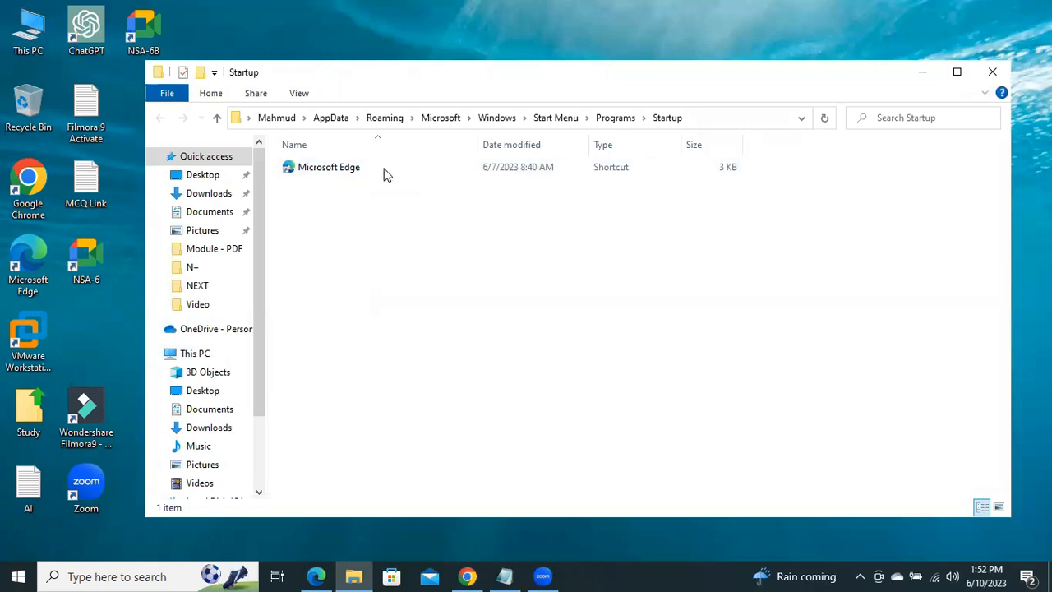
{"action": "left_click", "coordinate": [329, 167]}
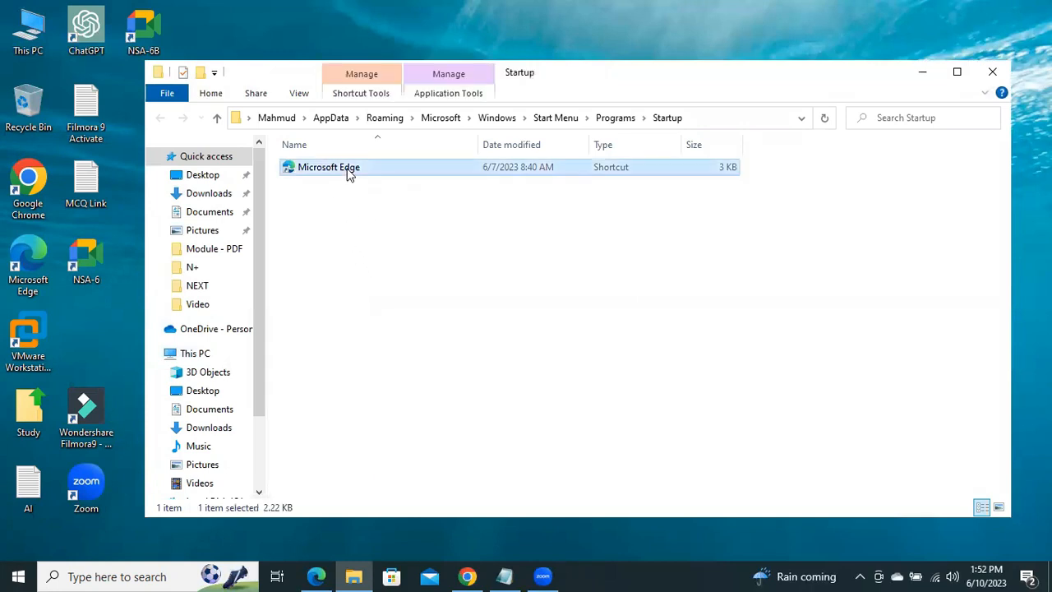
{"action": "mouse_move", "coordinate": [324, 168]}
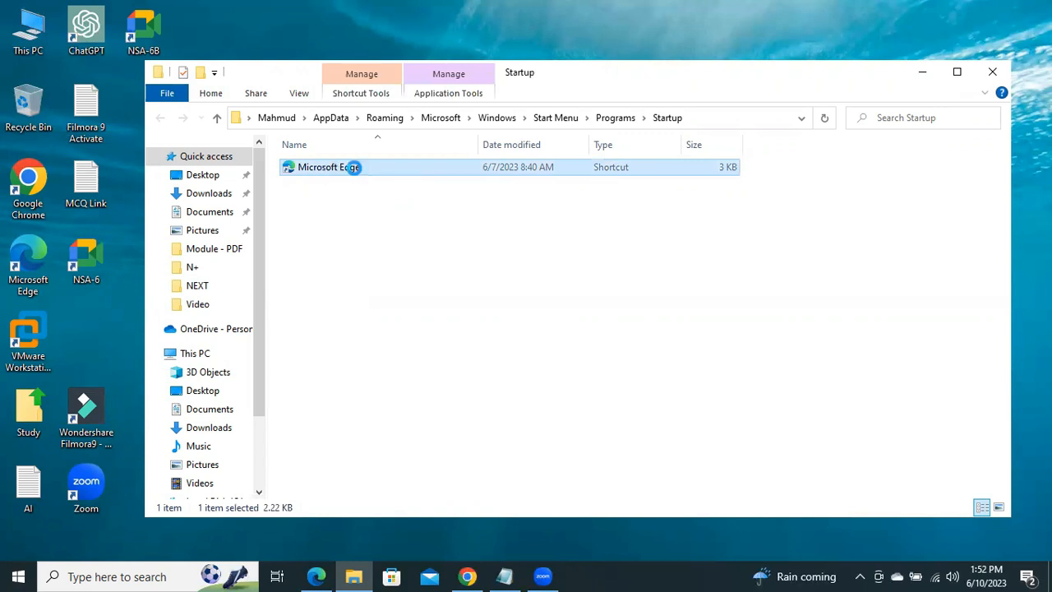
{"action": "right_click", "coordinate": [329, 167]}
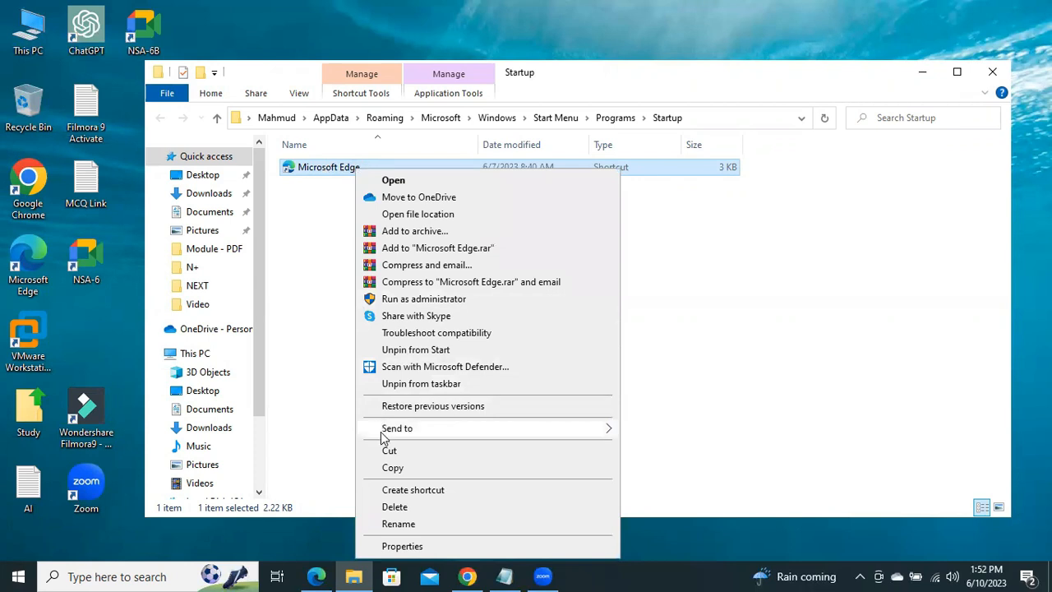
{"action": "left_click", "coordinate": [394, 506]}
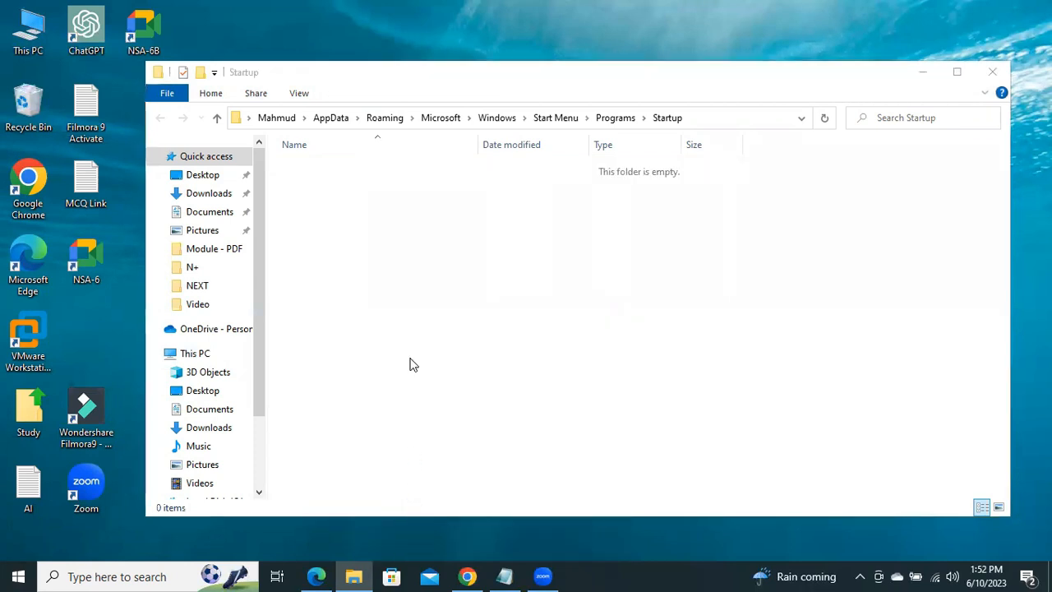
{"action": "mouse_move", "coordinate": [799, 56]}
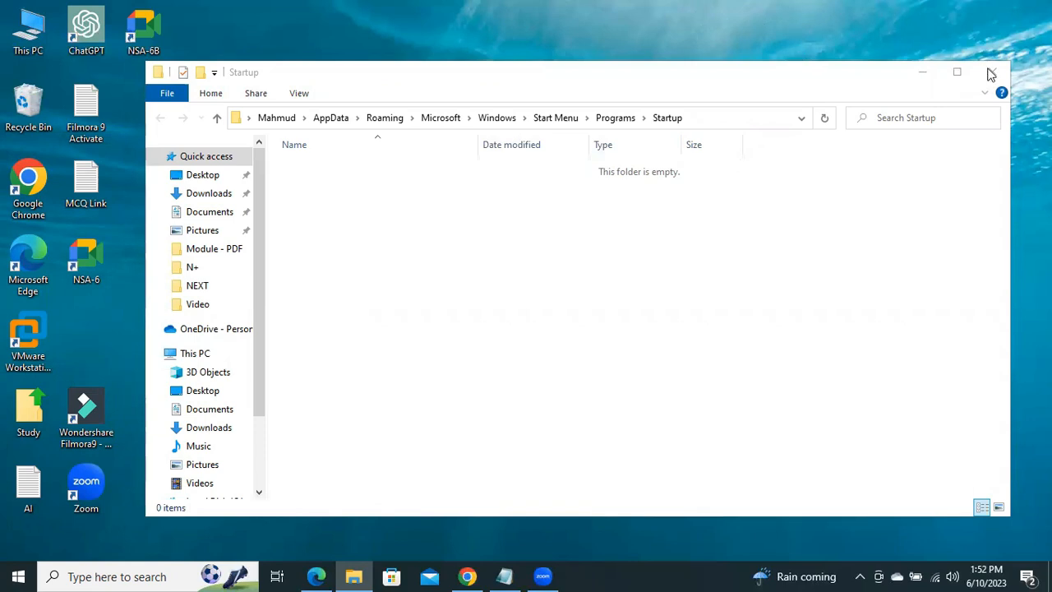
{"action": "left_click", "coordinate": [990, 73]}
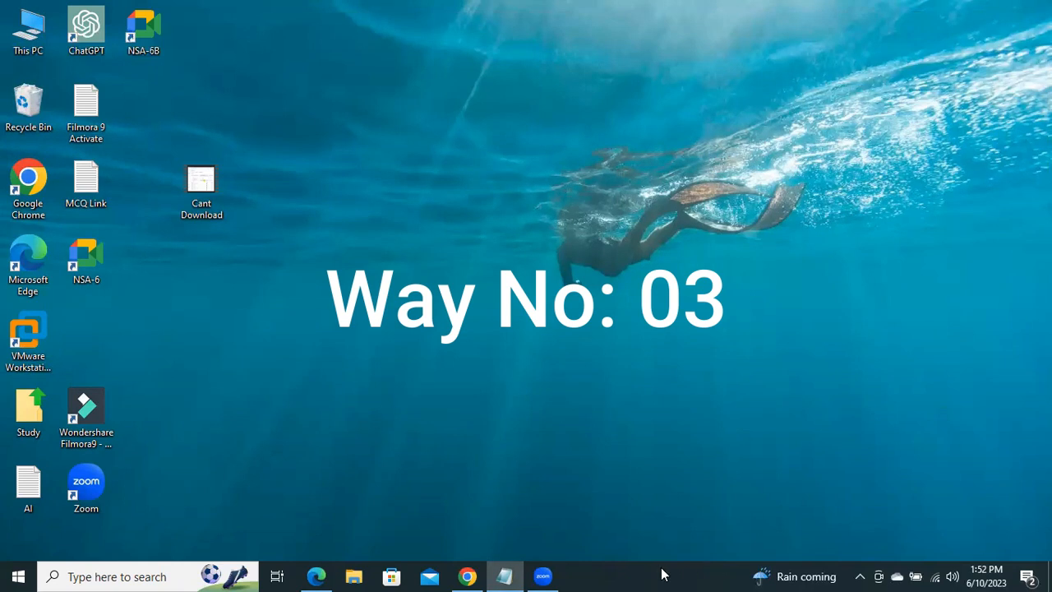
Open Task Manager from the taskbar and disable Microsoft Edge on the Startup tab
{"action": "right_click", "coordinate": [664, 573]}
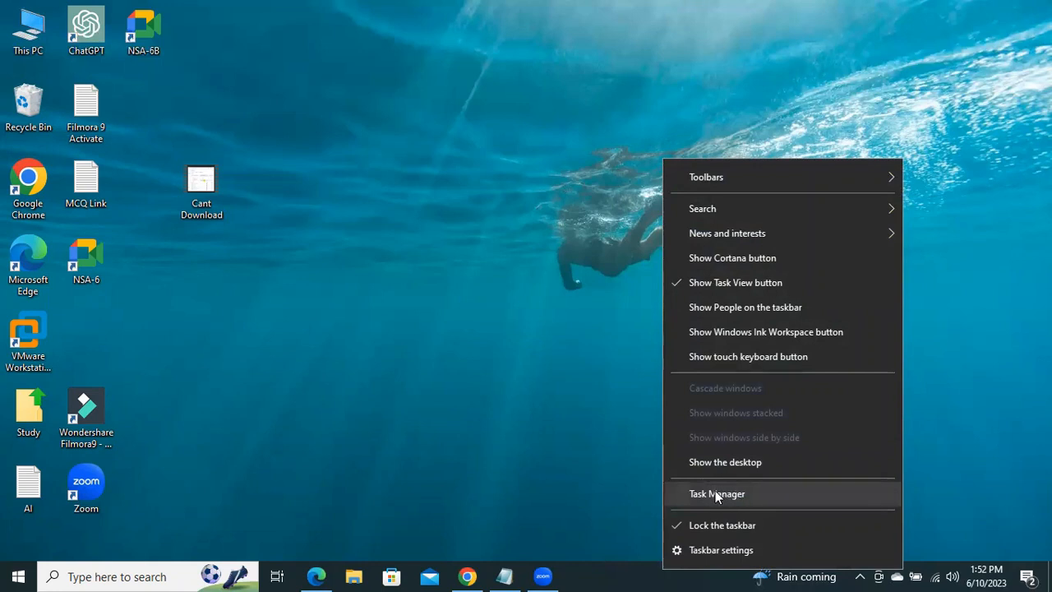
{"action": "left_click", "coordinate": [717, 493]}
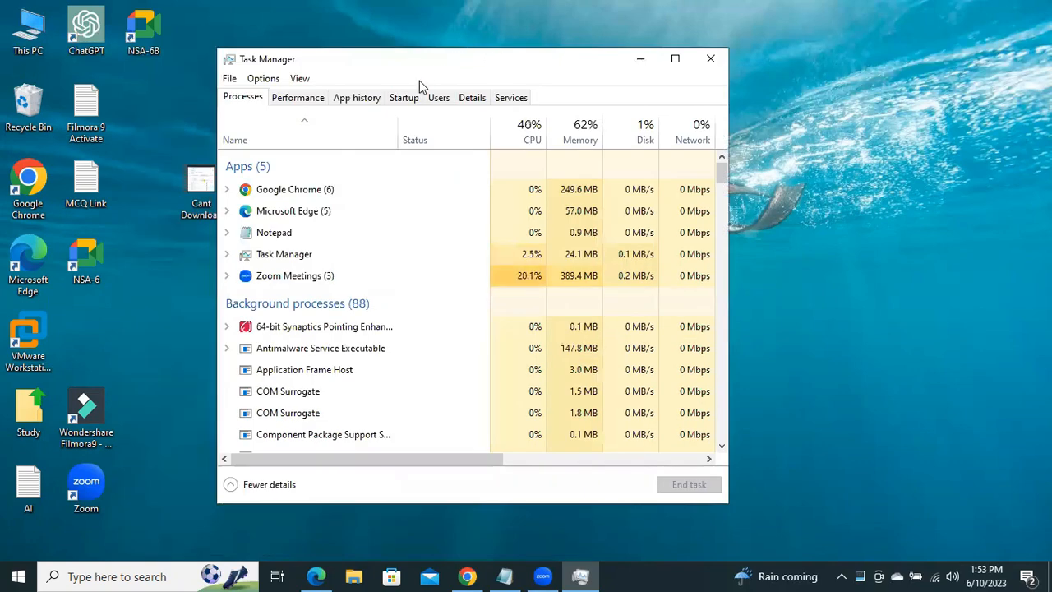
{"action": "left_click", "coordinate": [404, 97]}
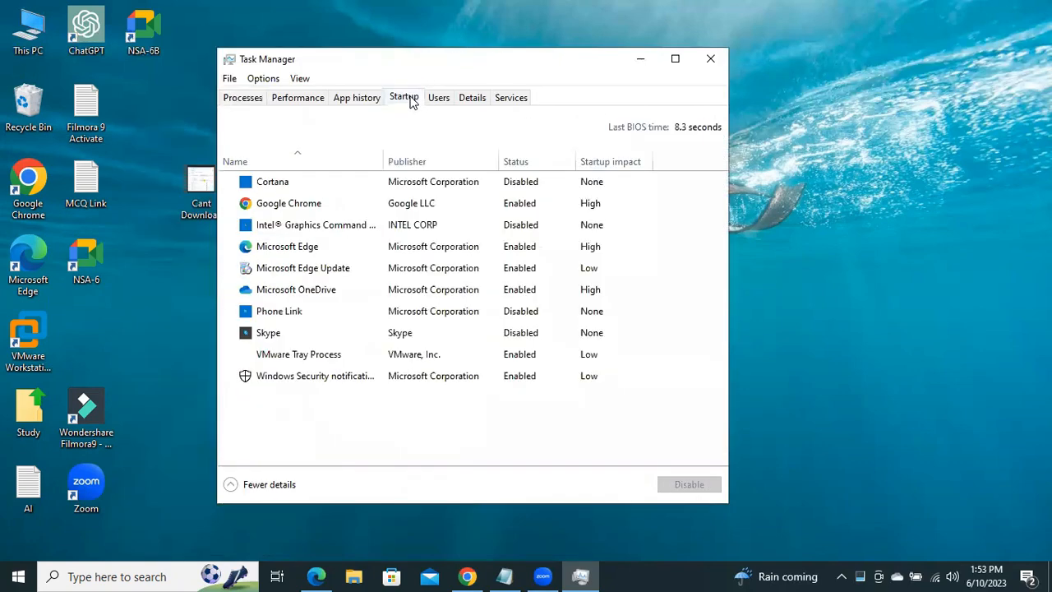
{"action": "left_click", "coordinate": [288, 246]}
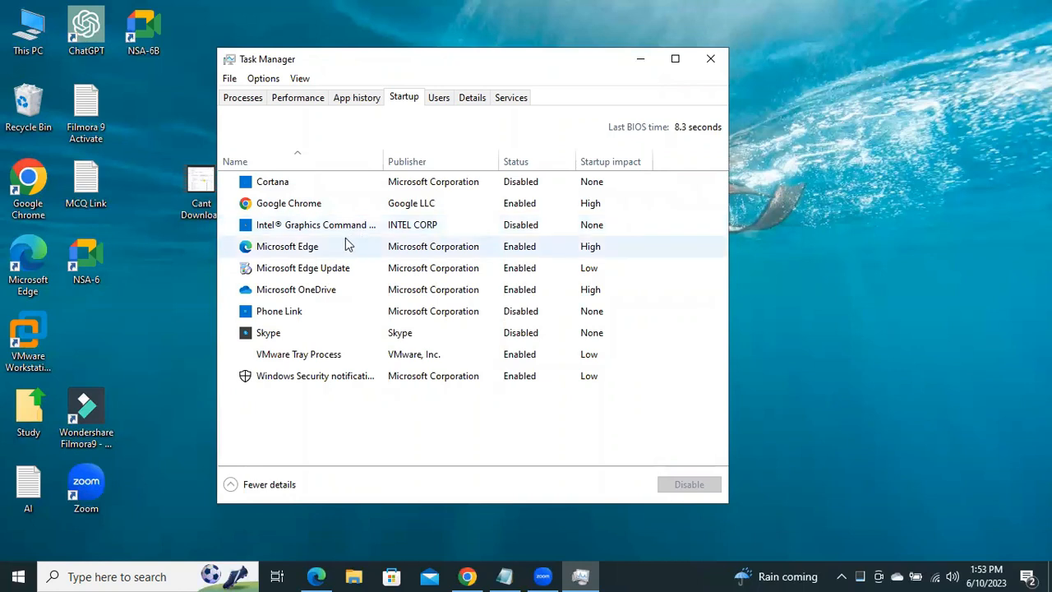
{"action": "left_click", "coordinate": [288, 246]}
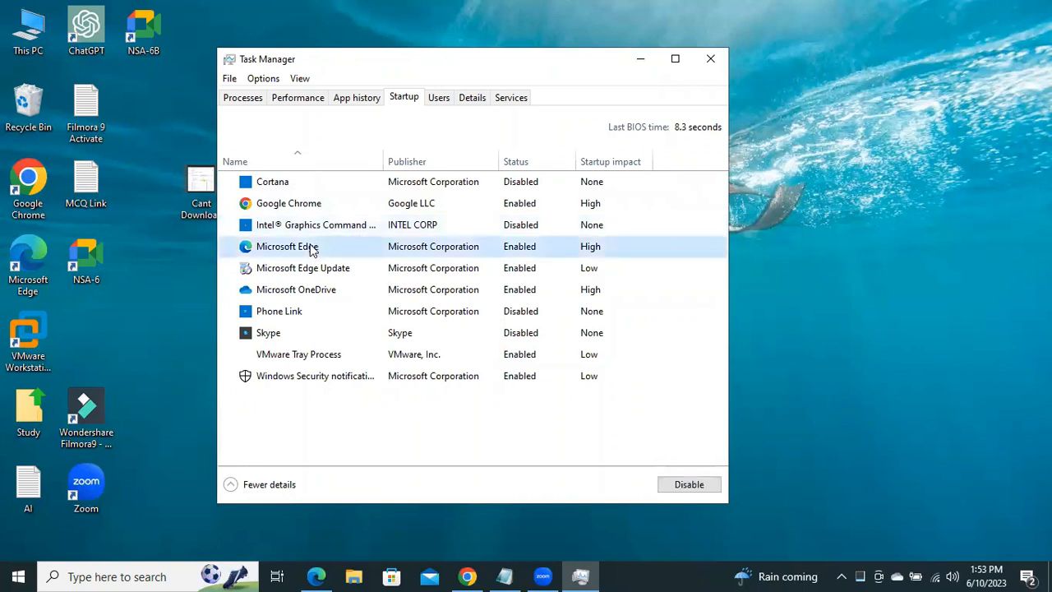
{"action": "mouse_move", "coordinate": [435, 141]}
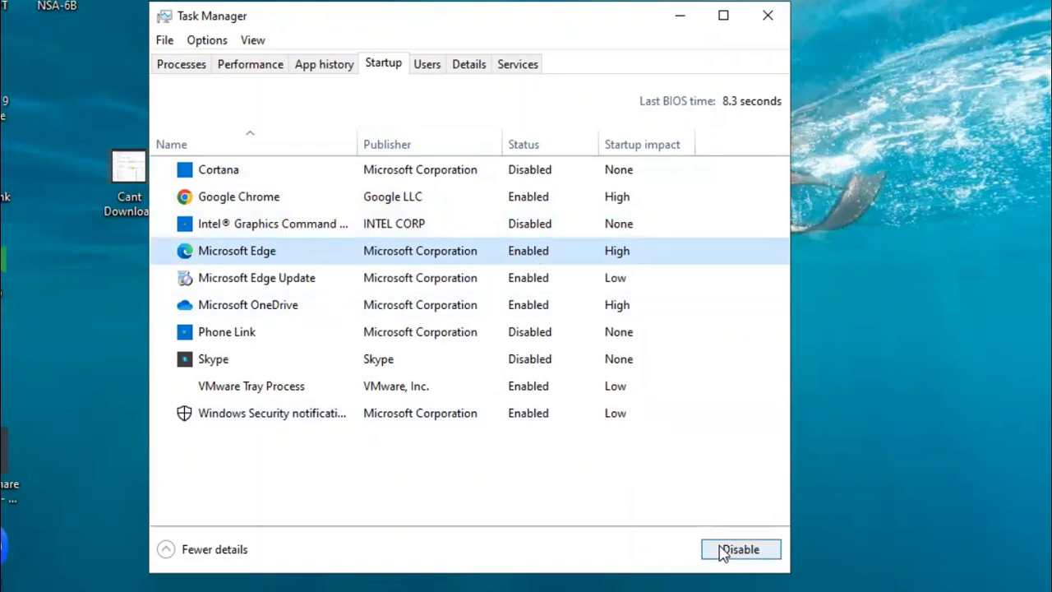
{"action": "left_click", "coordinate": [738, 549]}
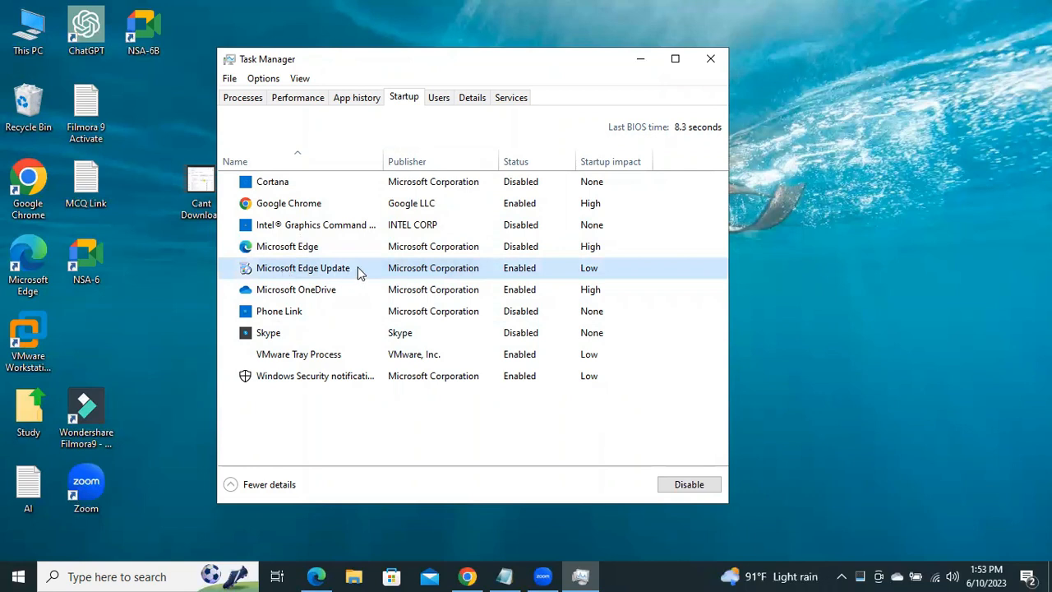
Disable Microsoft Edge Update at startup and close Task Manager
{"action": "right_click", "coordinate": [303, 267]}
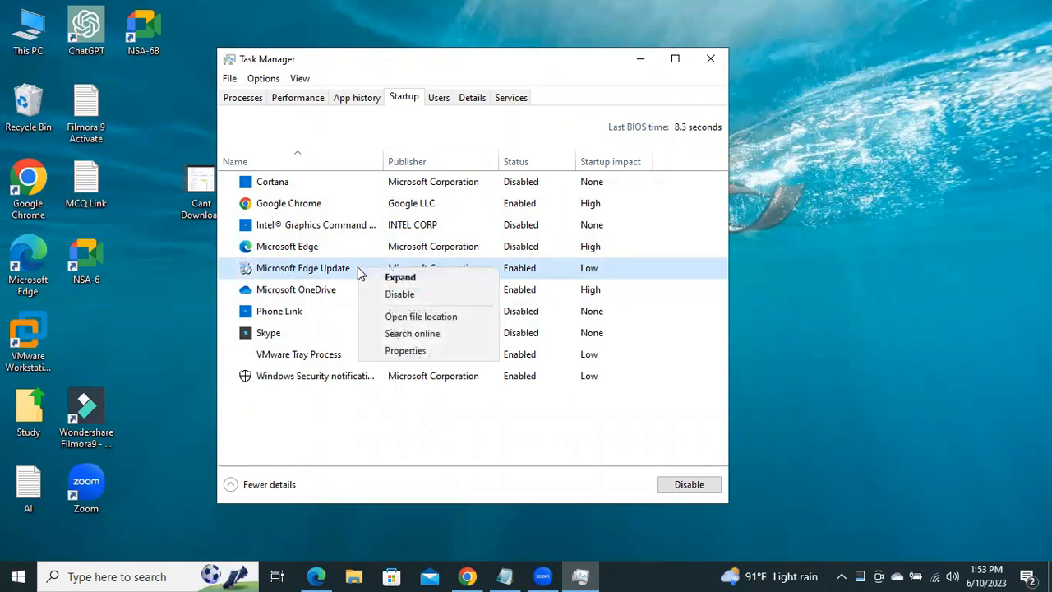
{"action": "mouse_move", "coordinate": [410, 294]}
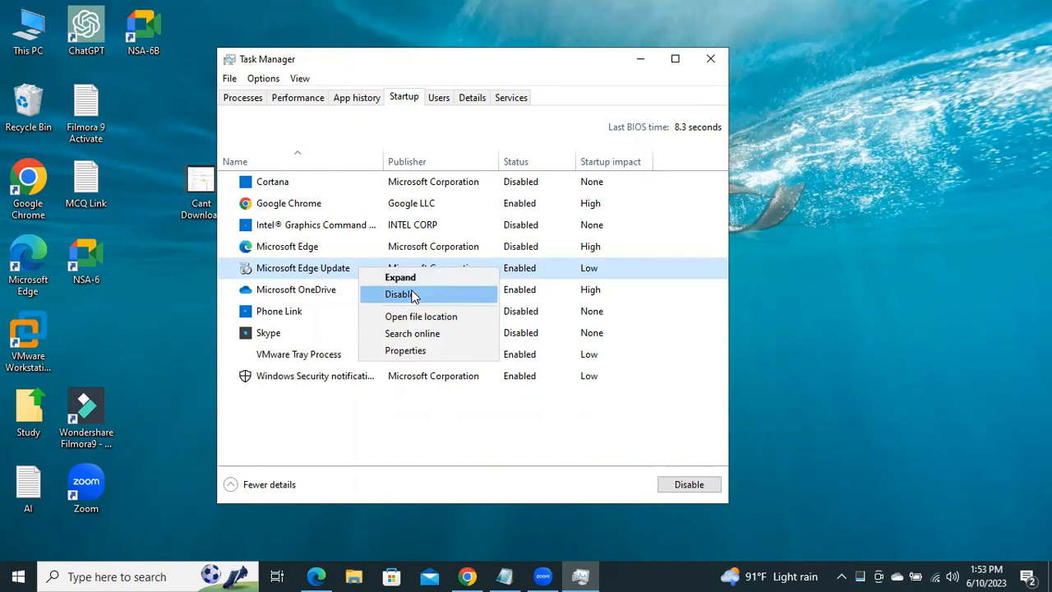
{"action": "left_click", "coordinate": [401, 294]}
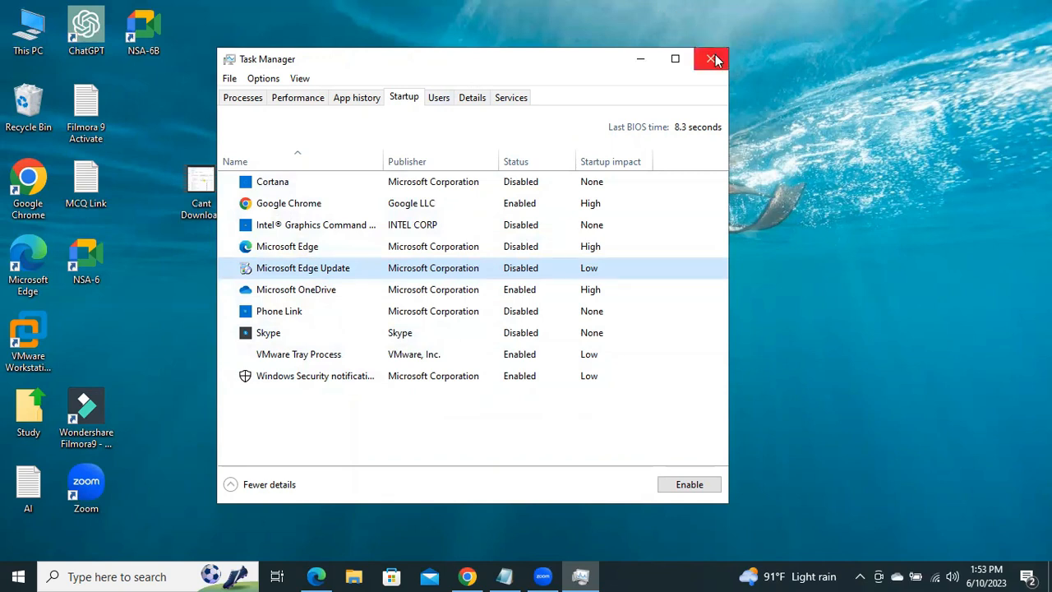
{"action": "left_click", "coordinate": [710, 59]}
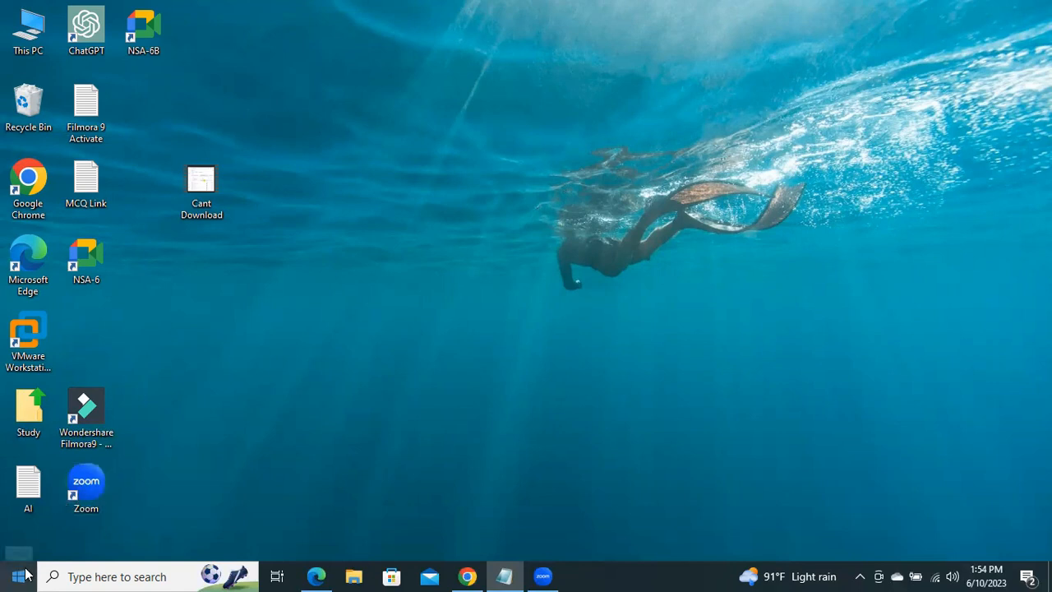
In Settings > Default apps, switch the web browser from Microsoft Edge to Google Chrome
{"action": "left_click", "coordinate": [15, 575]}
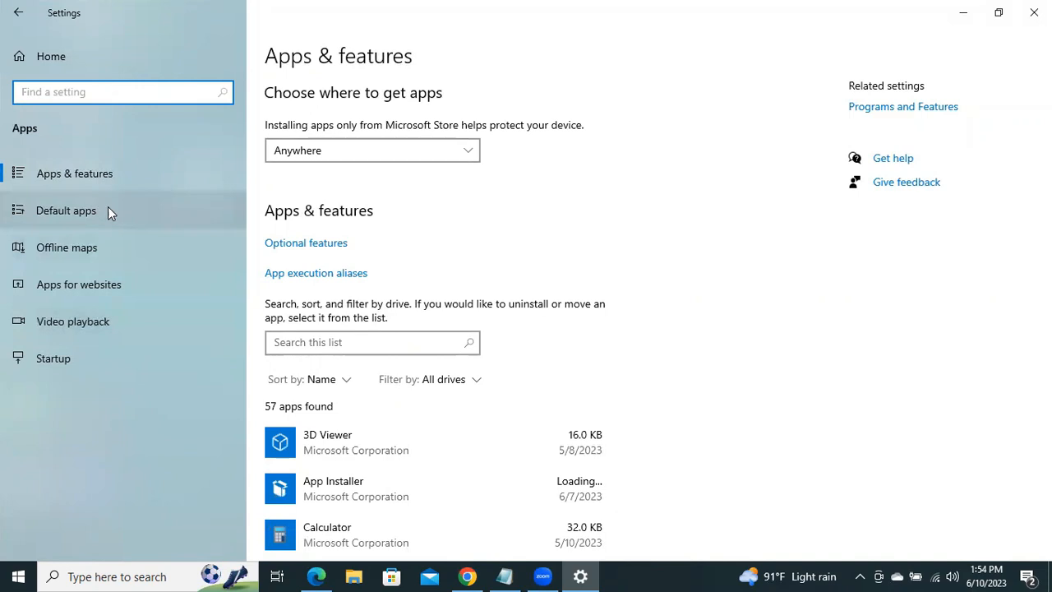
{"action": "left_click", "coordinate": [66, 209]}
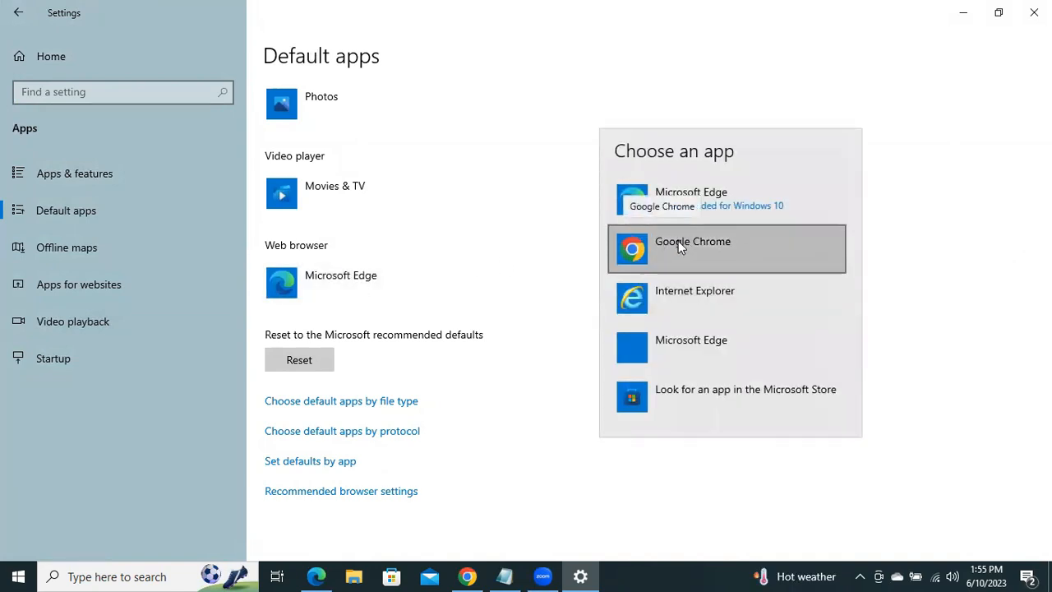
{"action": "left_click", "coordinate": [692, 240]}
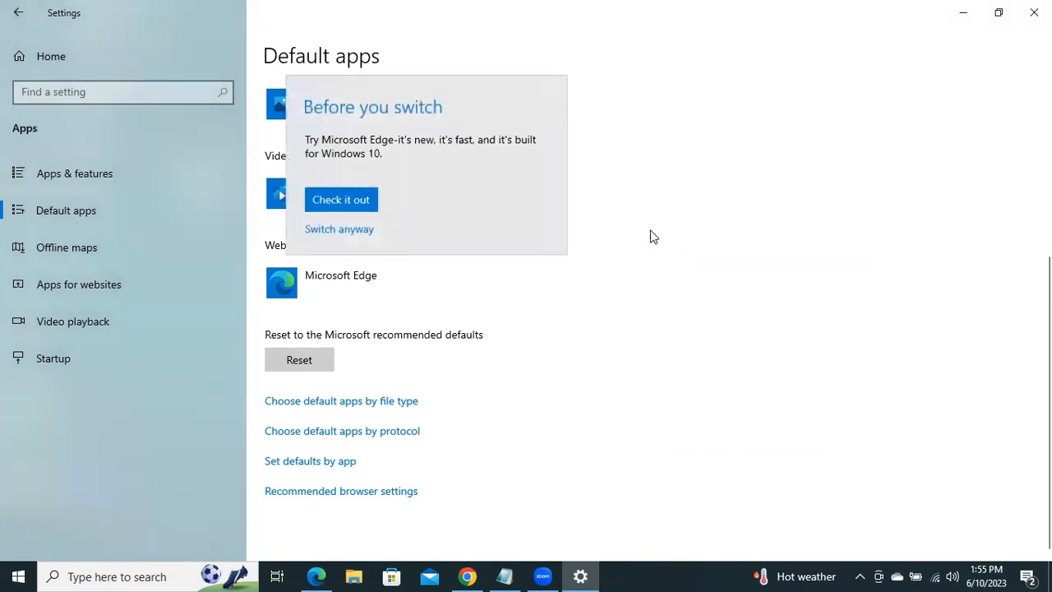
{"action": "mouse_move", "coordinate": [339, 229]}
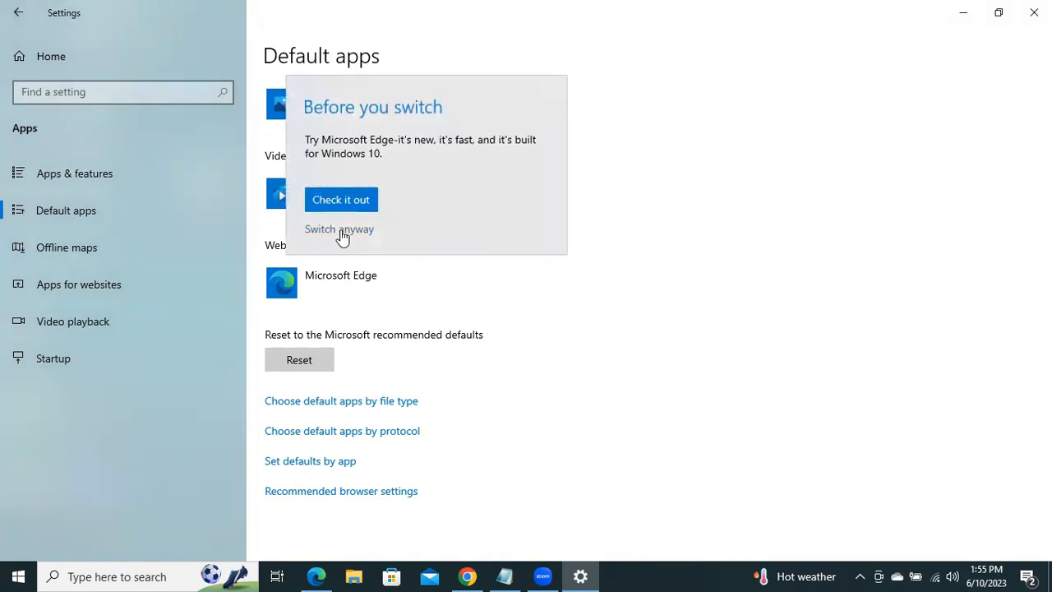
{"action": "left_click", "coordinate": [339, 228]}
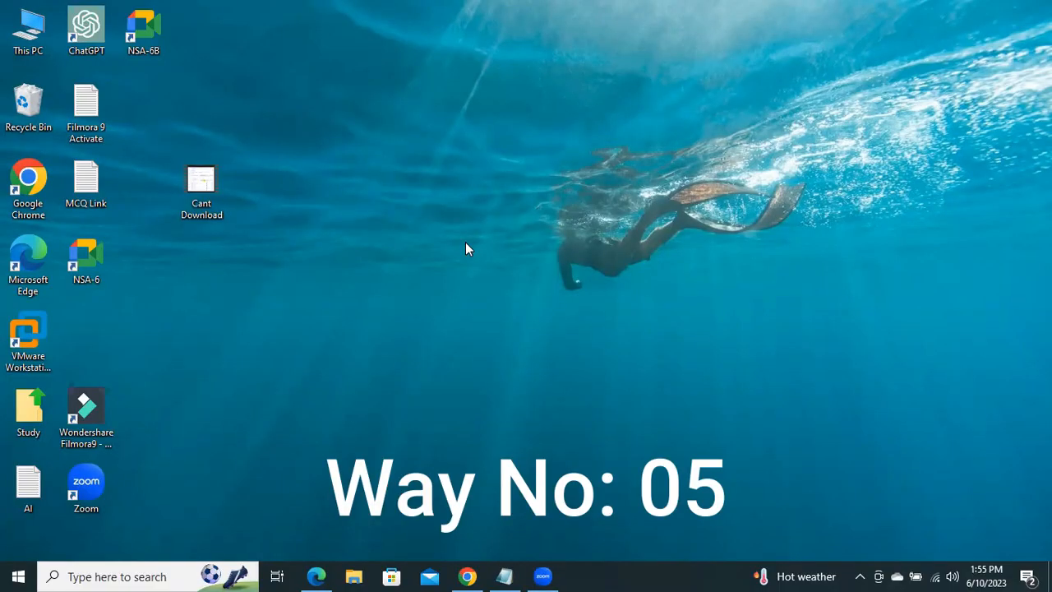
Open the Run dialog from the system shortcuts menu and type AppData
{"action": "left_click", "coordinate": [86, 485]}
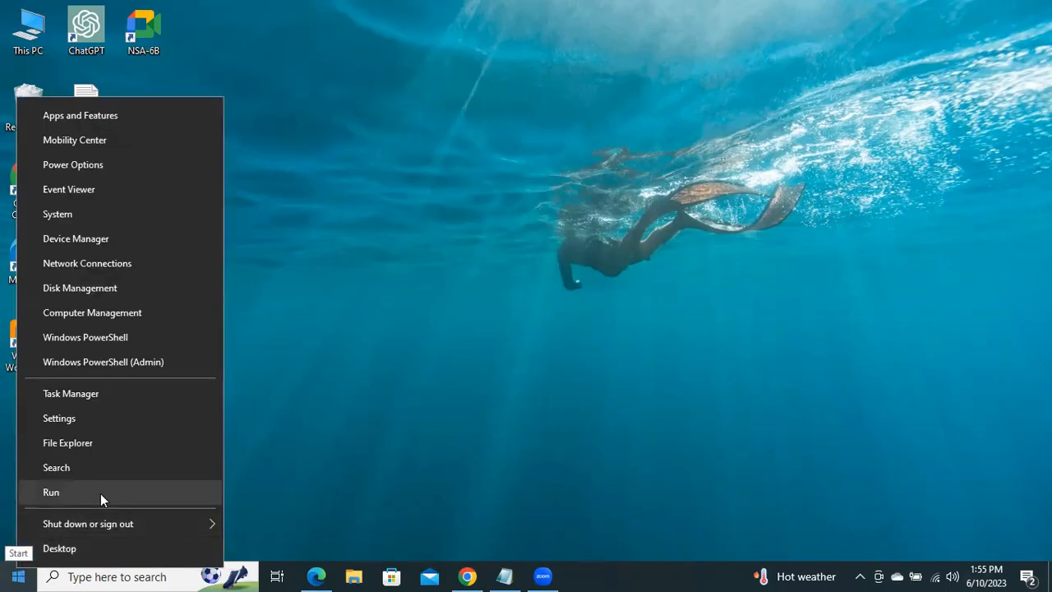
{"action": "left_click", "coordinate": [51, 491]}
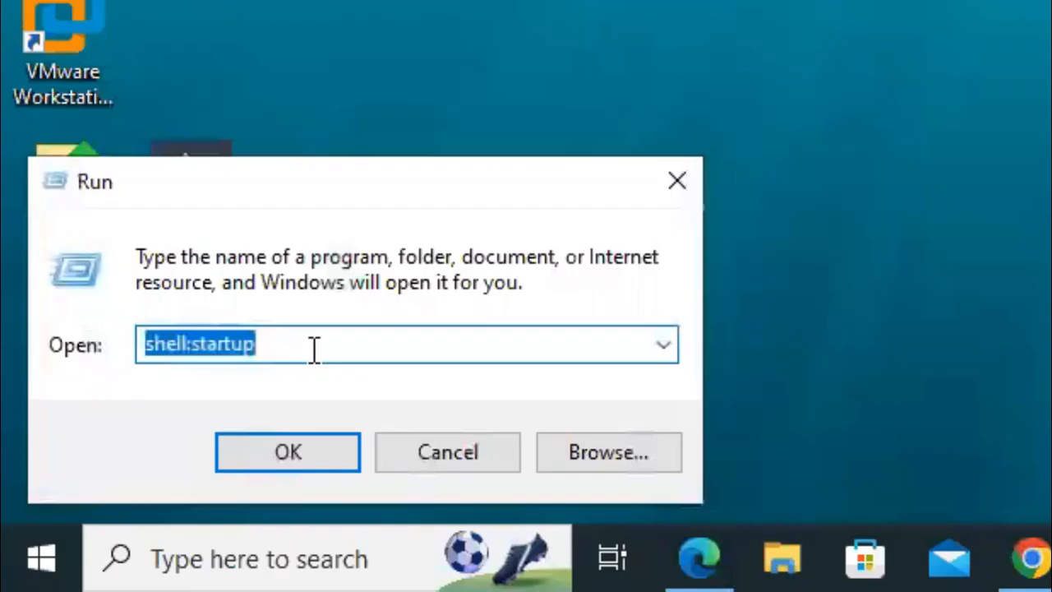
{"action": "type", "text": "A"}
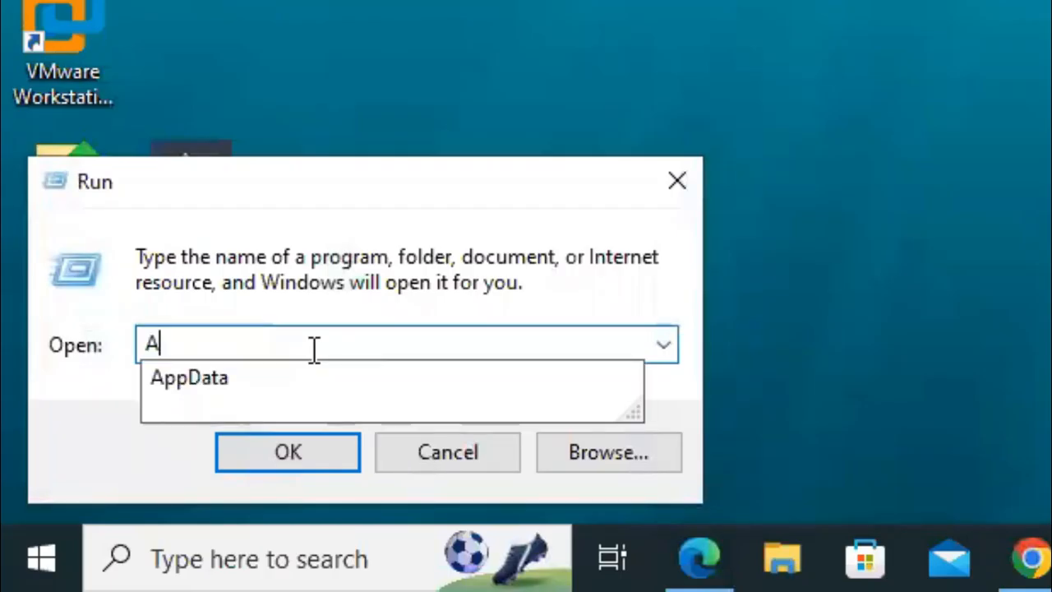
{"action": "type", "text": "pp"}
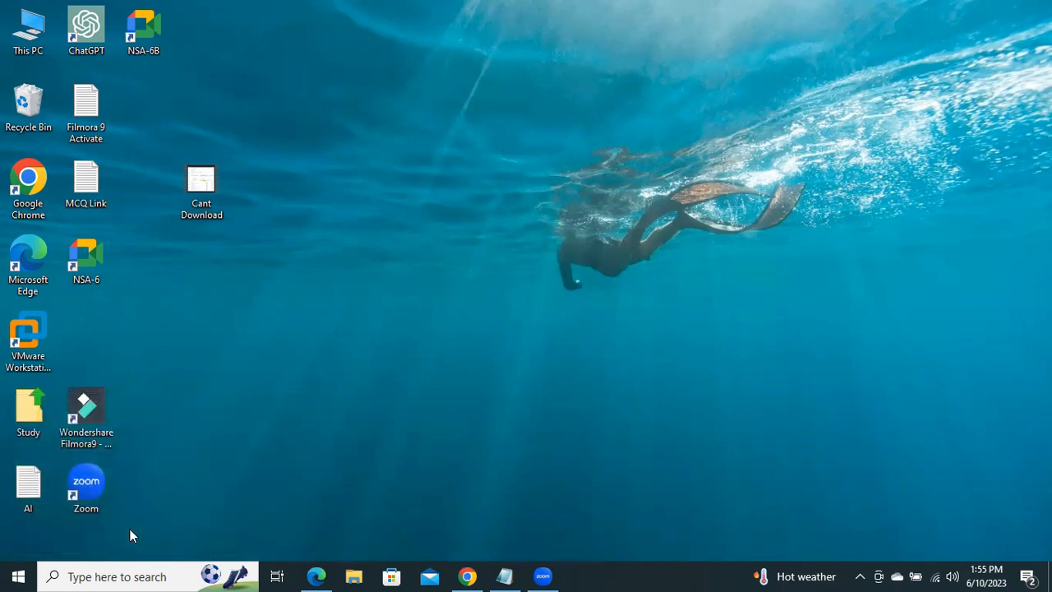
Open AppData > Local > Packages and select the Microsoft.MicrosoftEdge_8wekyb3d8bbwe folder
{"action": "left_click", "coordinate": [353, 575]}
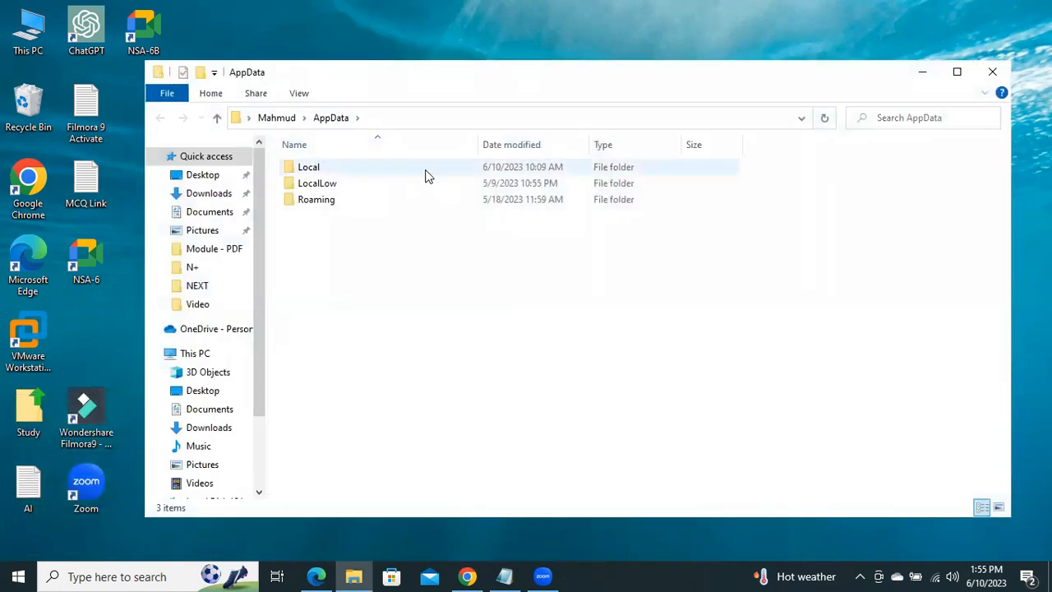
{"action": "left_click", "coordinate": [308, 167]}
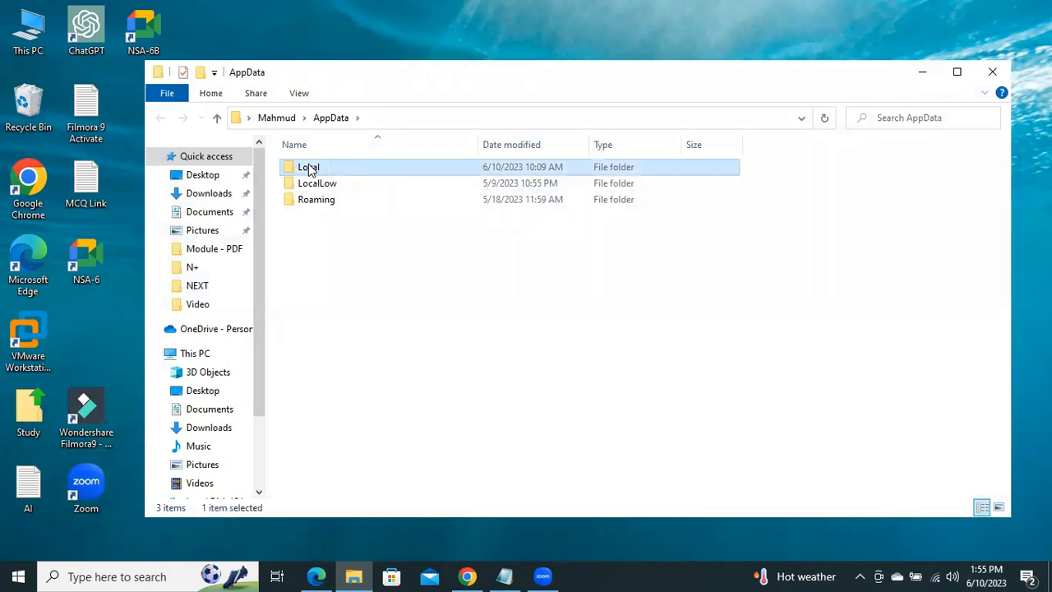
{"action": "double_click", "coordinate": [308, 167]}
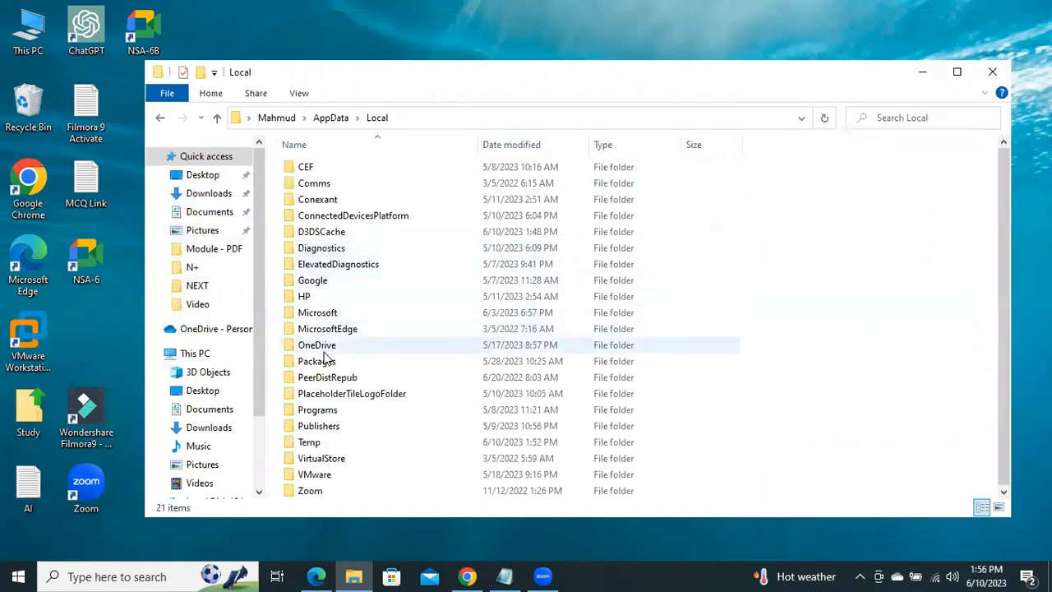
{"action": "left_click", "coordinate": [316, 360]}
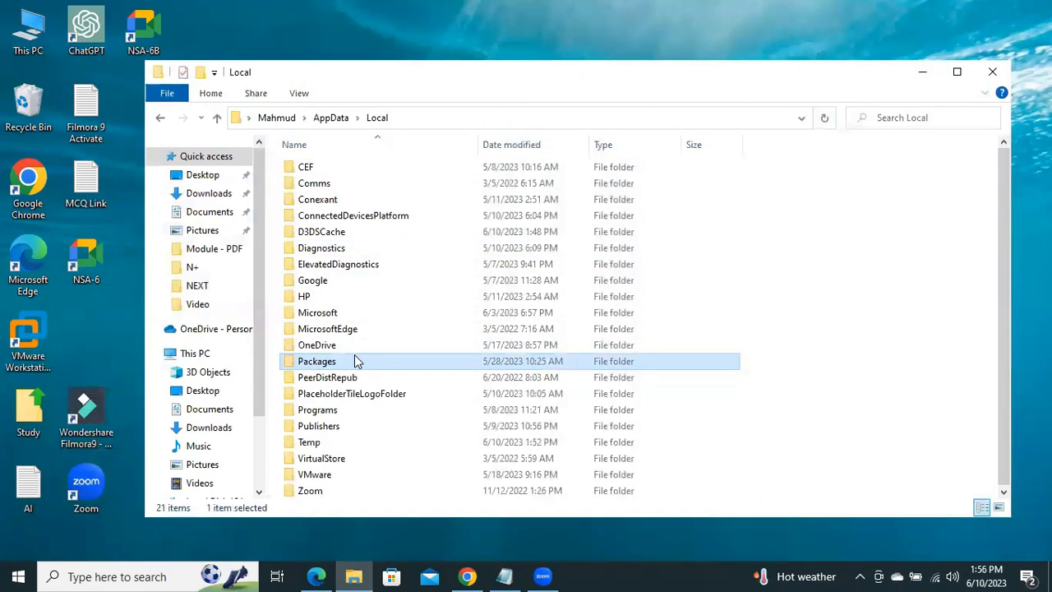
{"action": "double_click", "coordinate": [316, 360]}
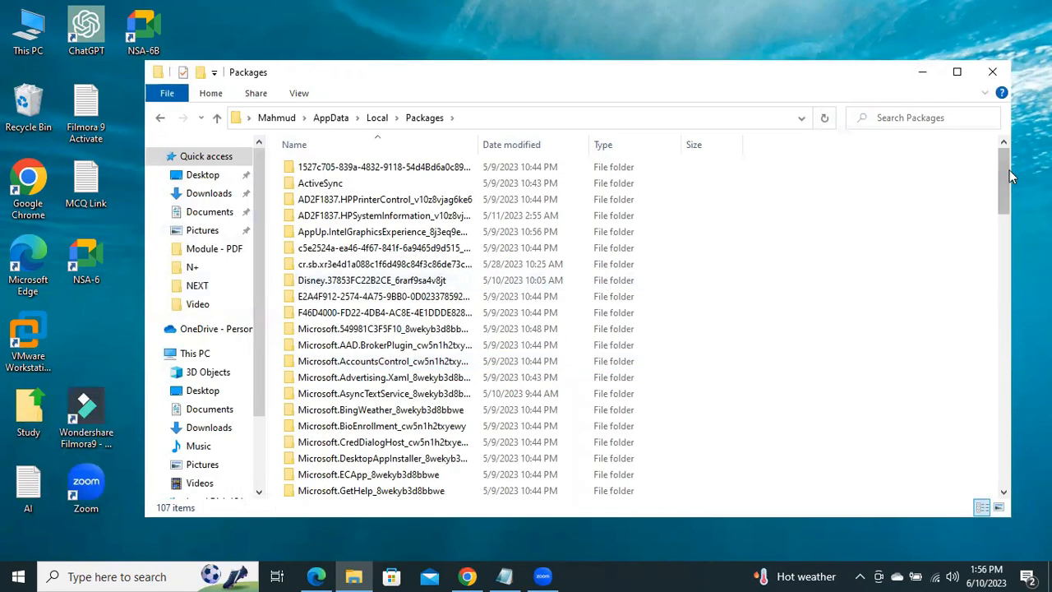
{"action": "left_click_drag", "start_coordinate": [1003, 176], "coordinate": [1003, 279]}
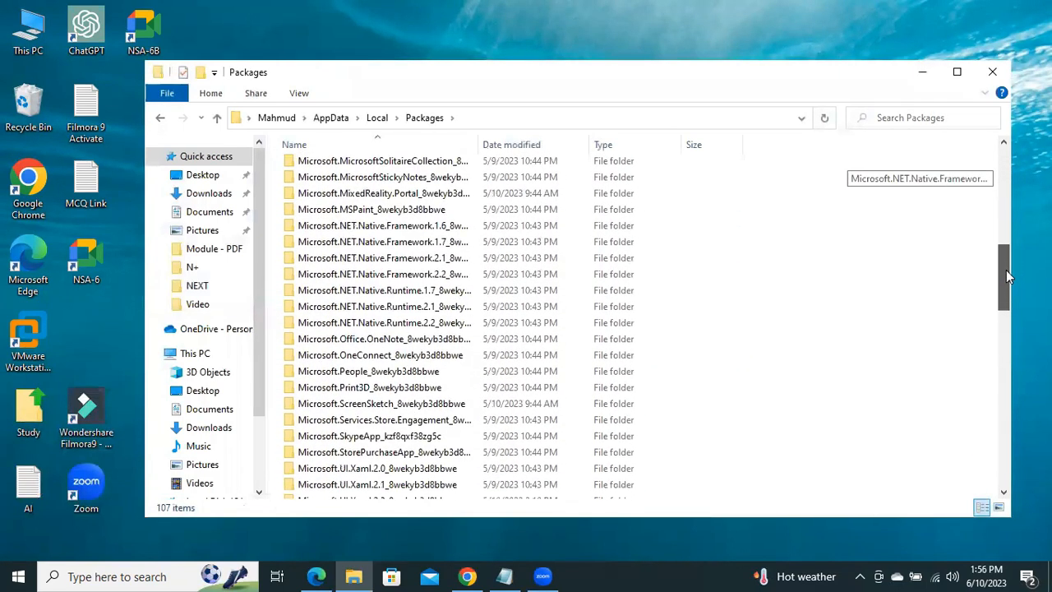
{"action": "scroll", "scroll_direction": "down", "scroll_amount": 3}
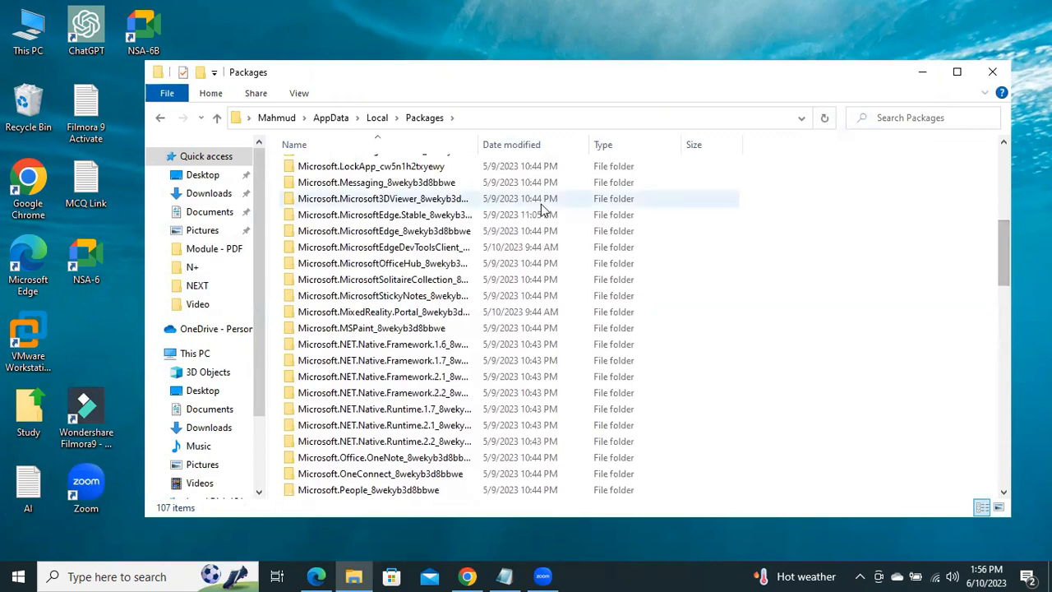
{"action": "left_click", "coordinate": [382, 230]}
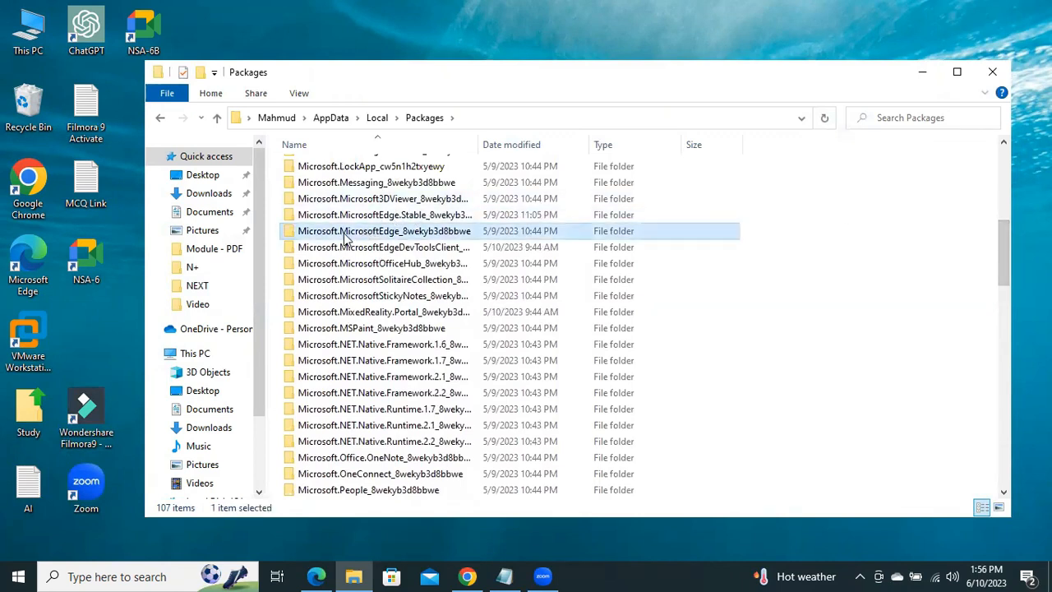
{"action": "mouse_move", "coordinate": [403, 238]}
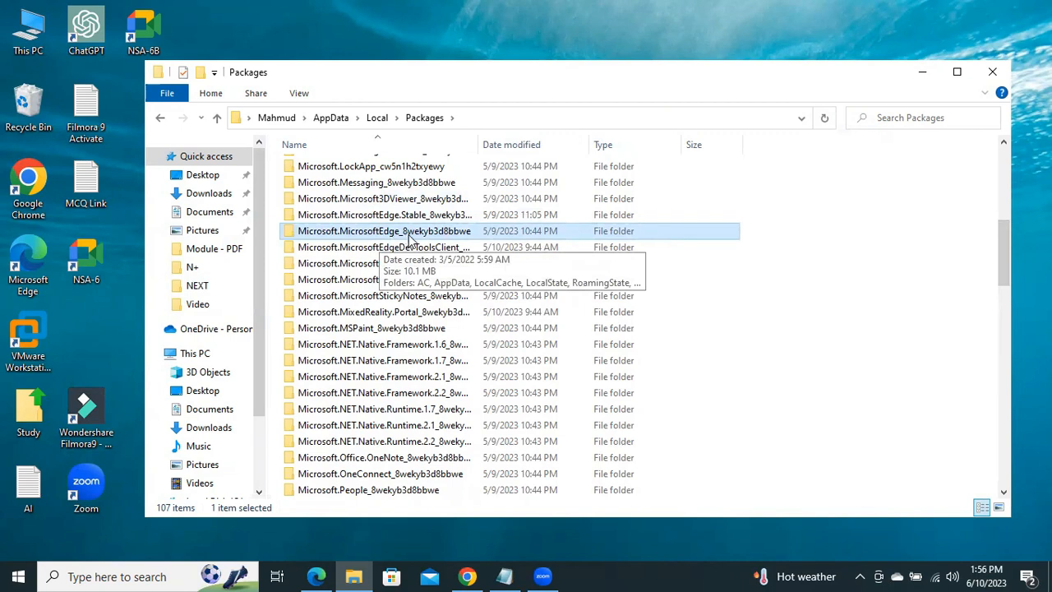
{"action": "mouse_move", "coordinate": [435, 237]}
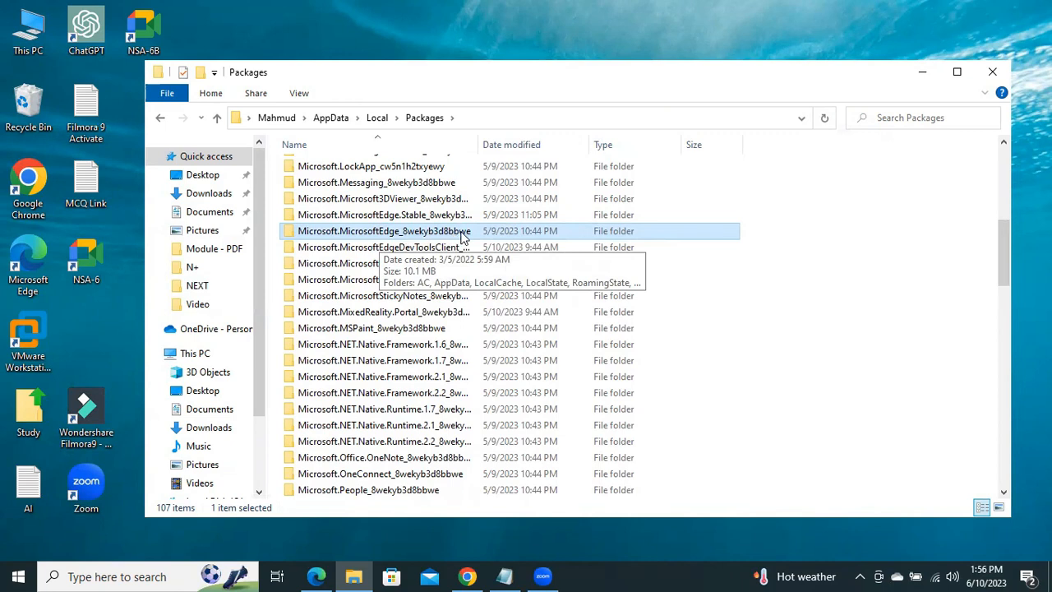
{"action": "mouse_move", "coordinate": [383, 238]}
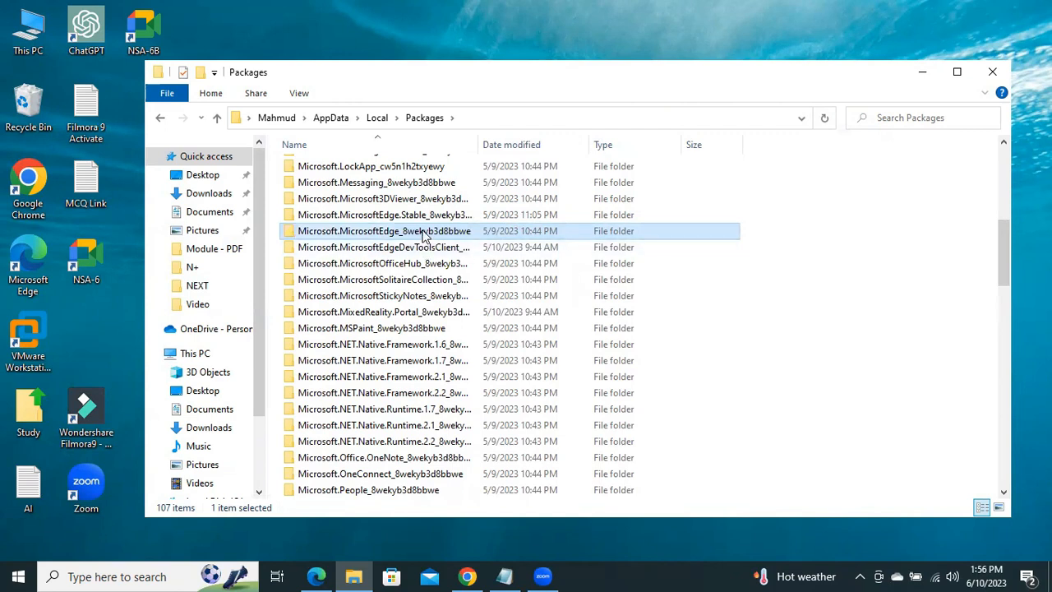
Open the Edge package folder, then its AC and MicrosoftEdge subfolders
{"action": "double_click", "coordinate": [384, 230]}
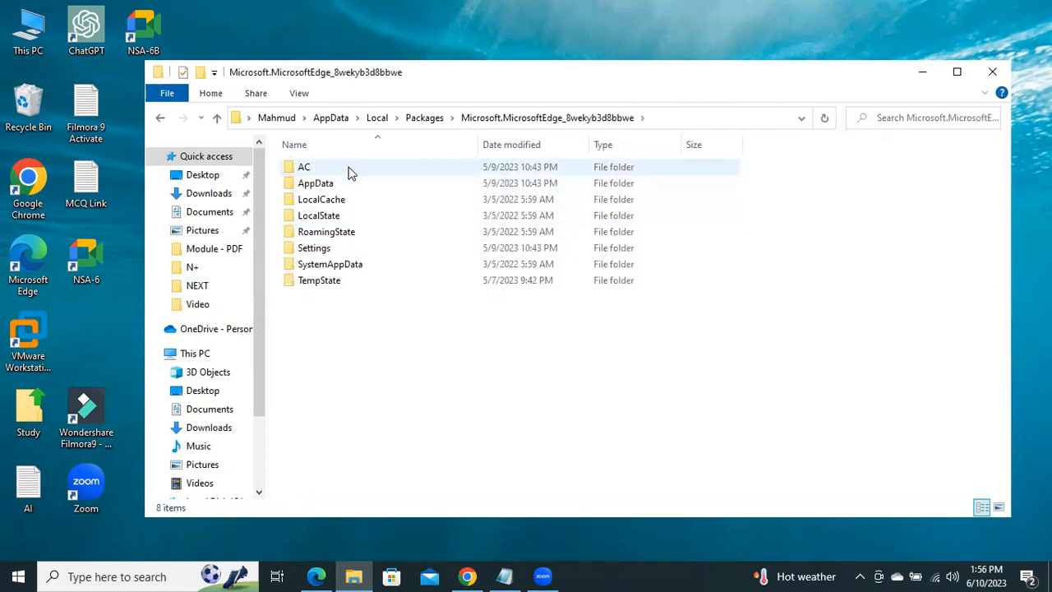
{"action": "left_click", "coordinate": [304, 167]}
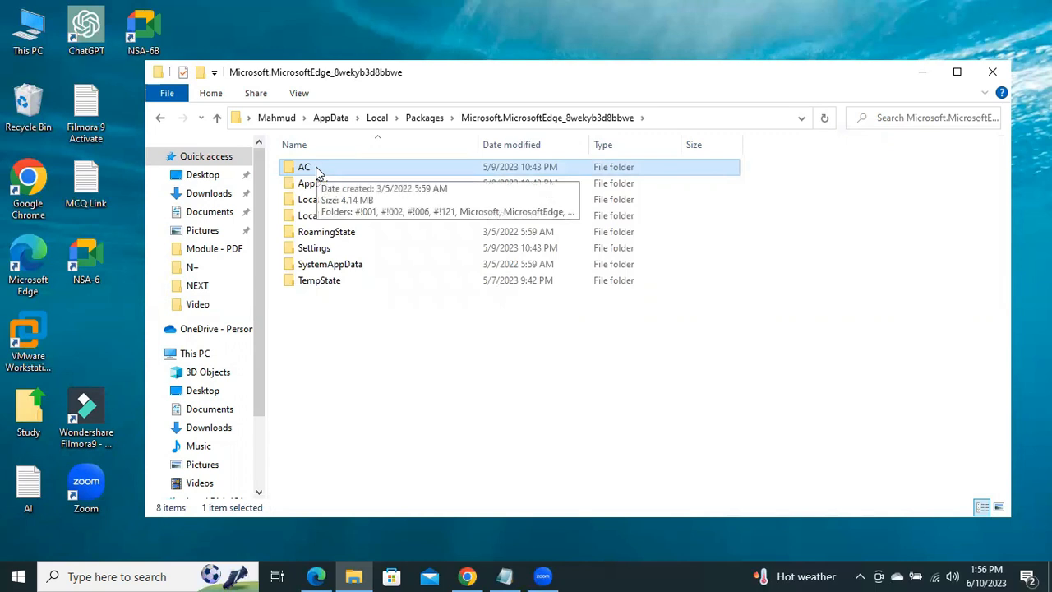
{"action": "double_click", "coordinate": [304, 166]}
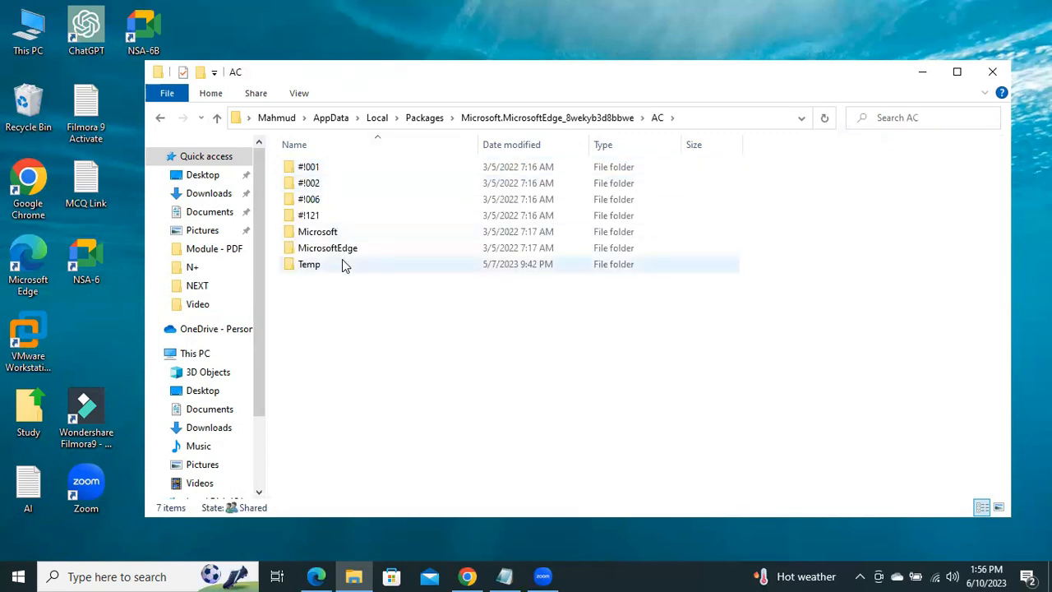
{"action": "left_click", "coordinate": [327, 247]}
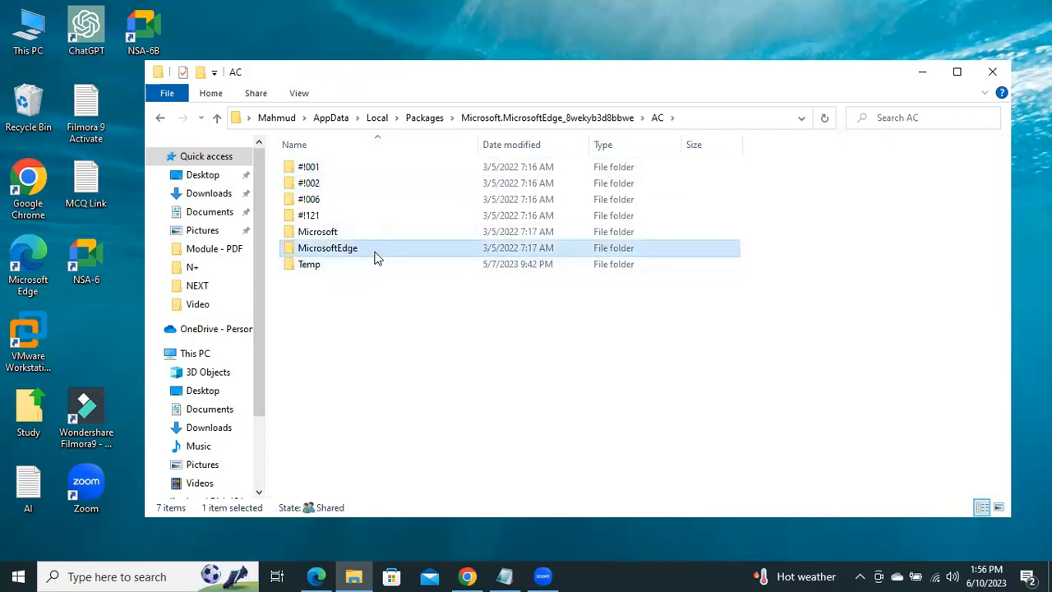
{"action": "double_click", "coordinate": [327, 247]}
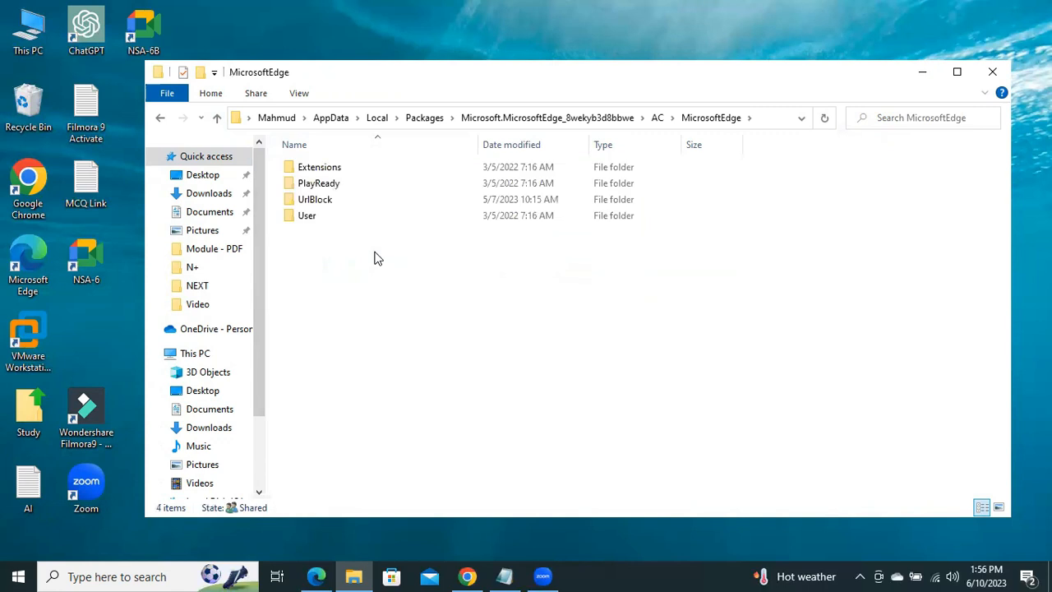
Go through User, Default and Recovery into the Active folder
{"action": "left_click", "coordinate": [307, 215]}
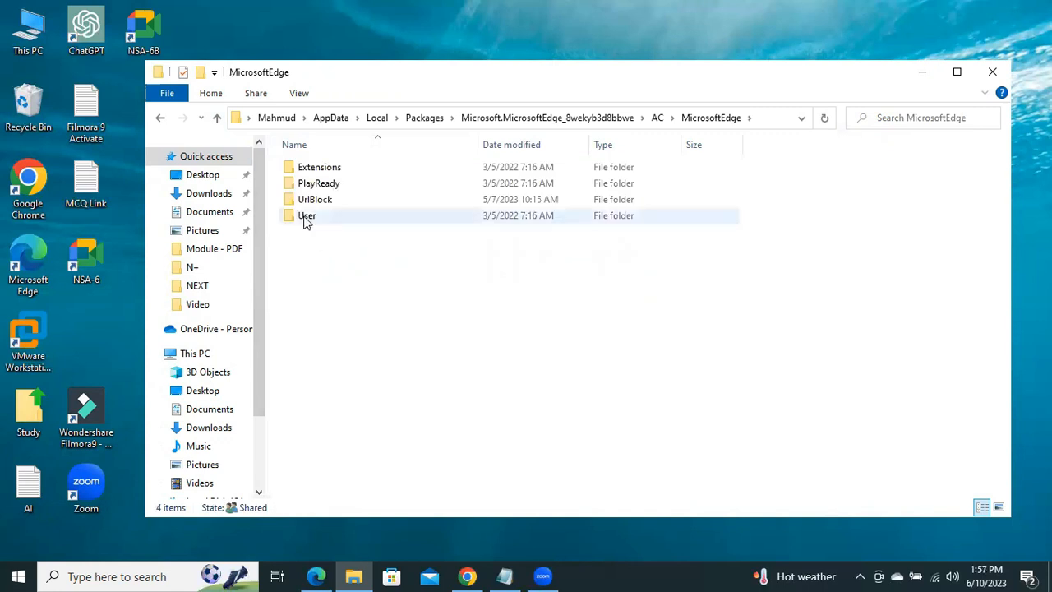
{"action": "left_click", "coordinate": [307, 215]}
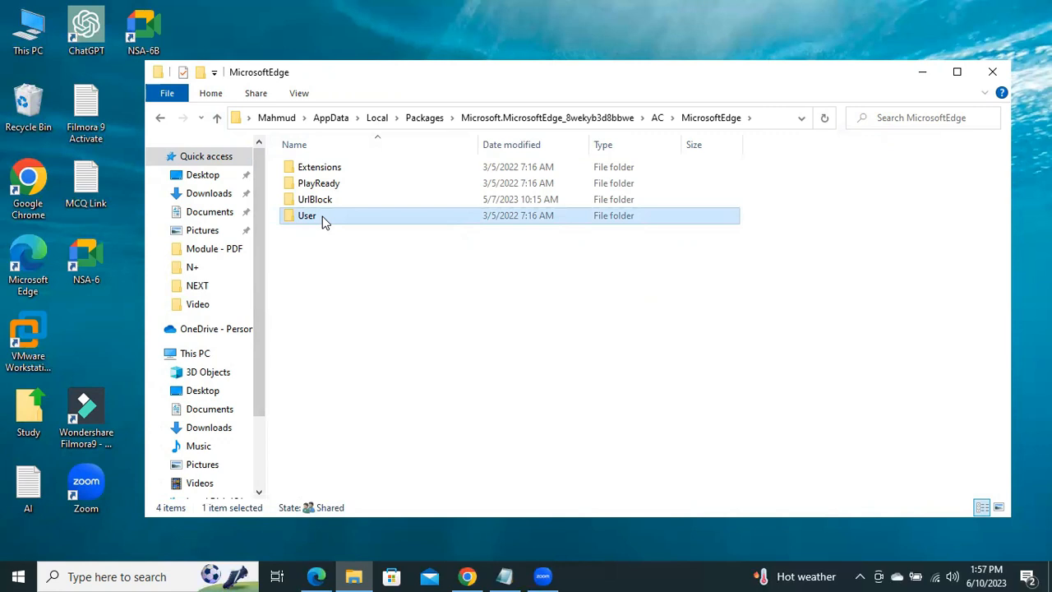
{"action": "double_click", "coordinate": [306, 216]}
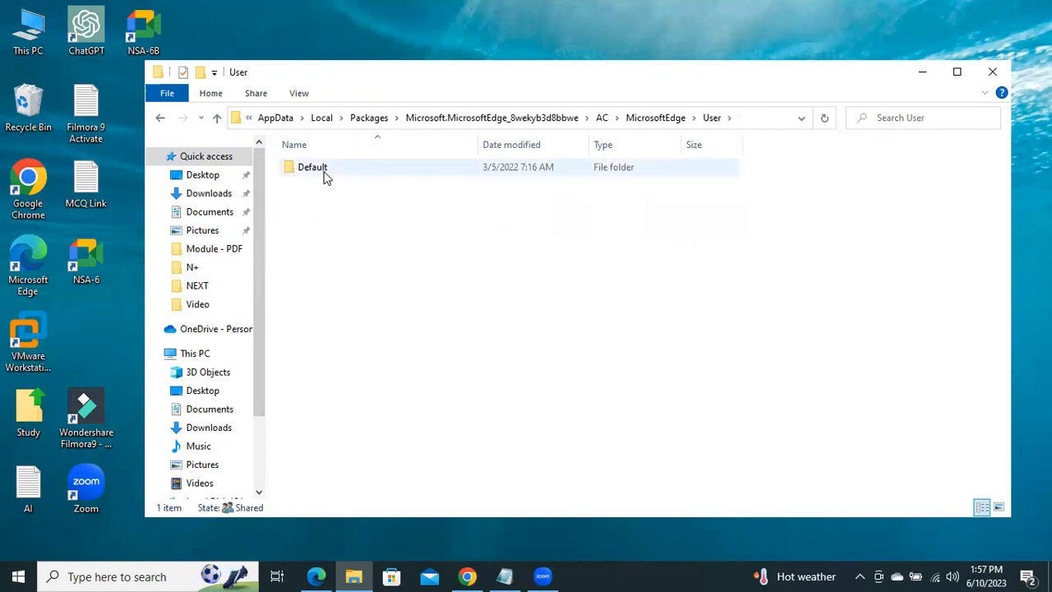
{"action": "double_click", "coordinate": [312, 167]}
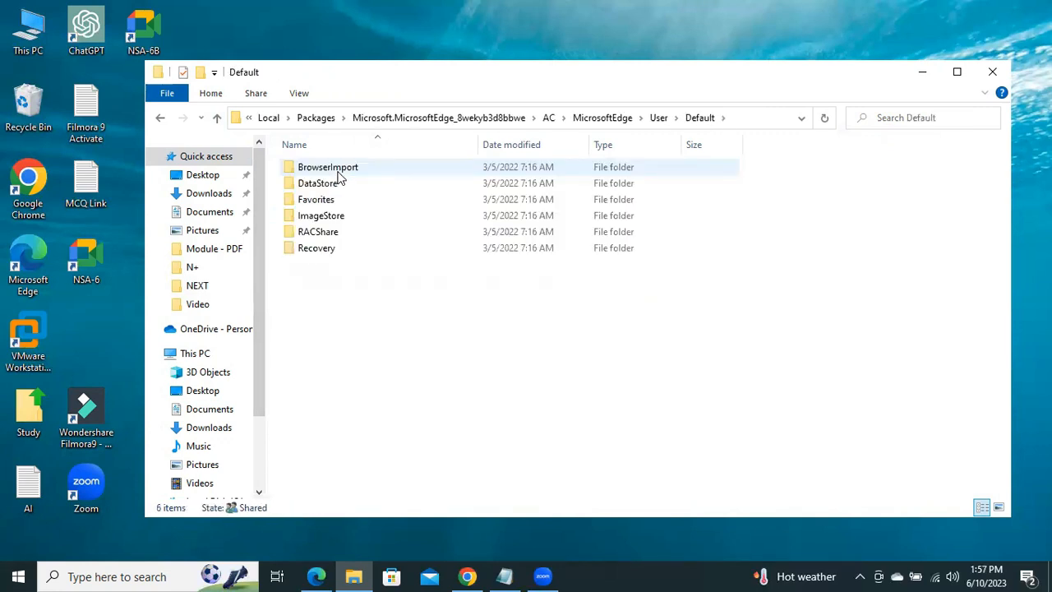
{"action": "left_click", "coordinate": [317, 247]}
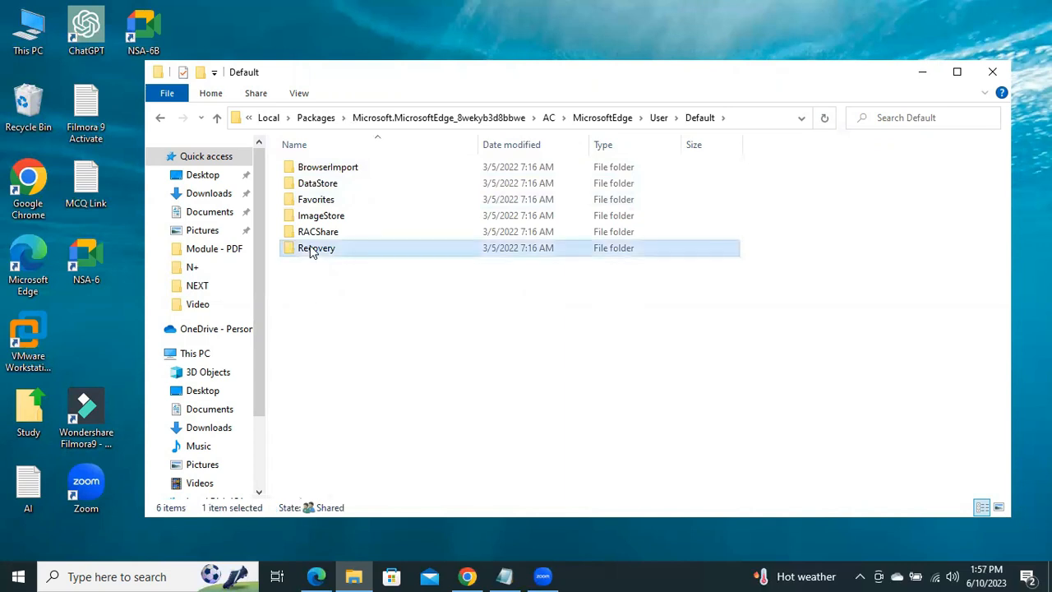
{"action": "mouse_move", "coordinate": [343, 252]}
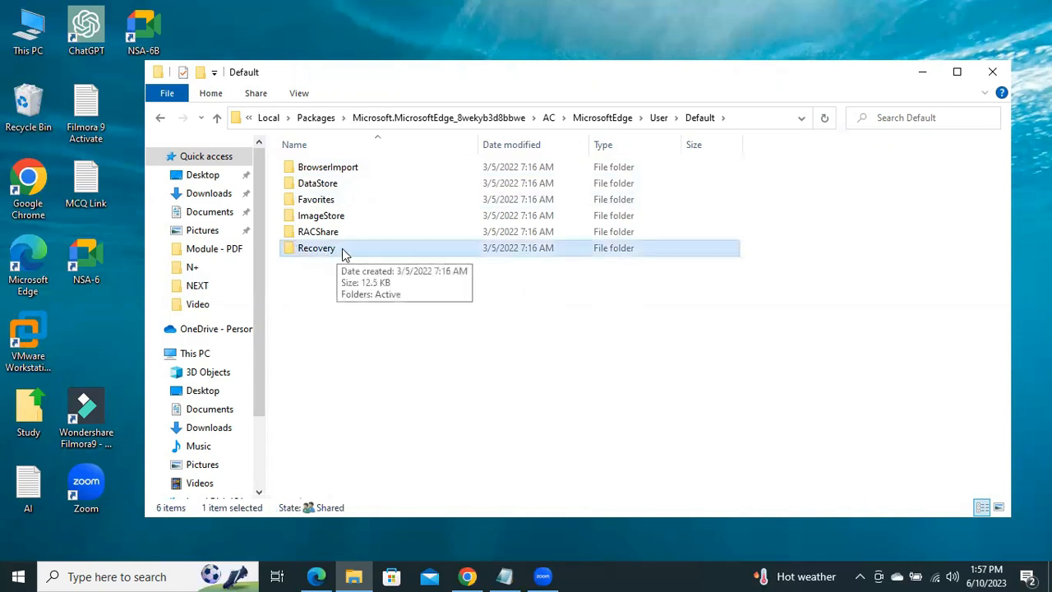
{"action": "double_click", "coordinate": [315, 248]}
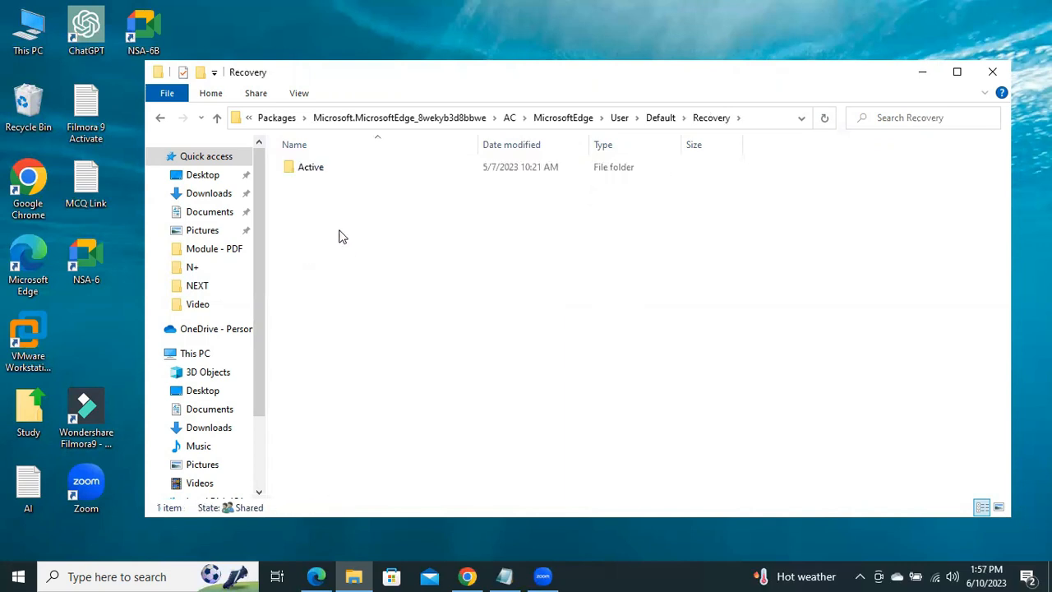
{"action": "left_click", "coordinate": [310, 166]}
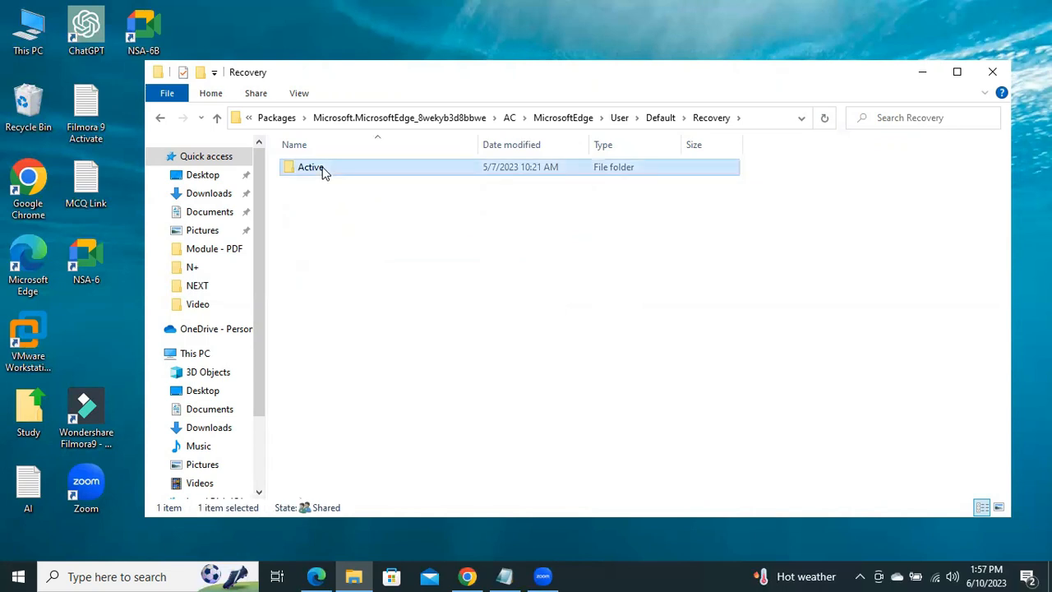
{"action": "double_click", "coordinate": [311, 167]}
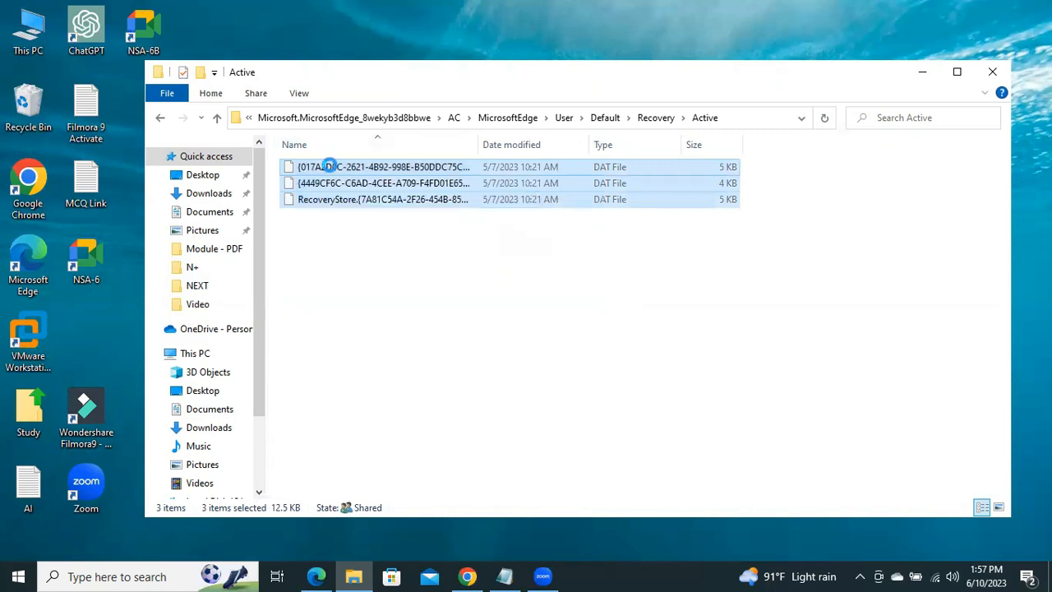
Delete the three DAT recovery files from the Active folder and close File Explorer
{"action": "right_click", "coordinate": [382, 167]}
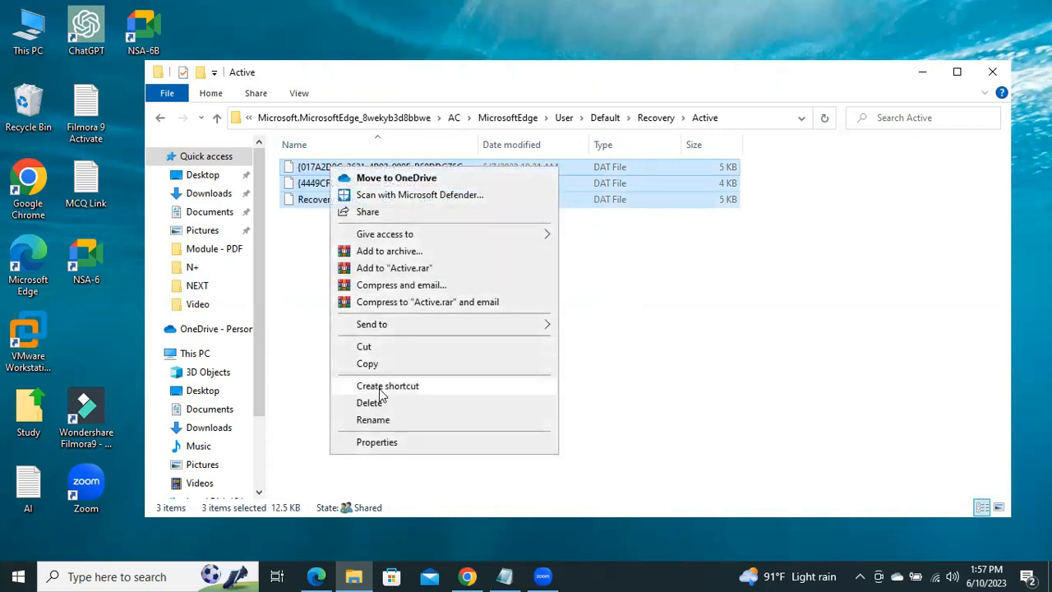
{"action": "mouse_move", "coordinate": [386, 403]}
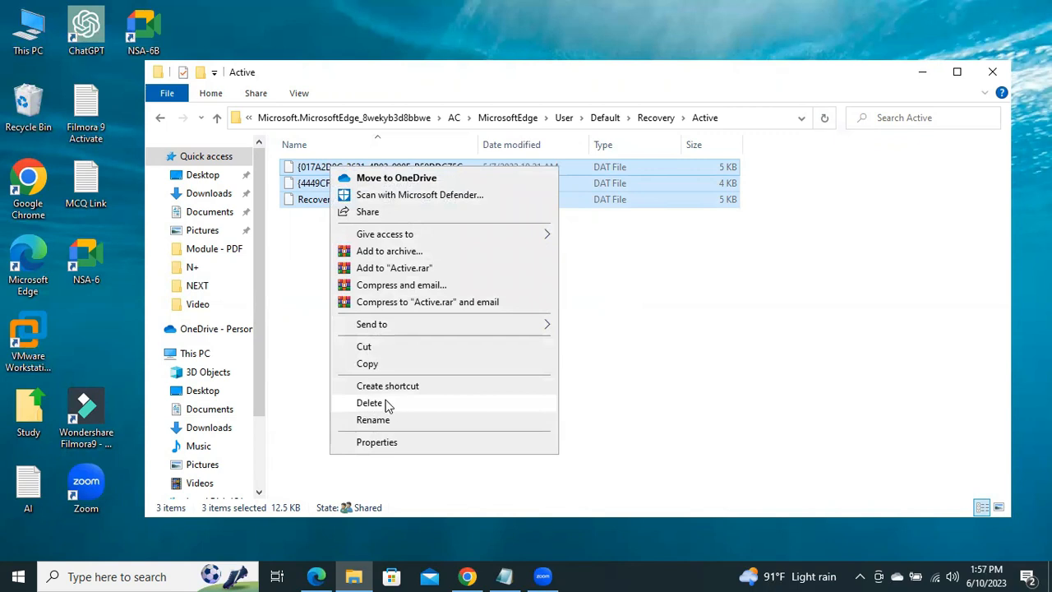
{"action": "left_click", "coordinate": [369, 402]}
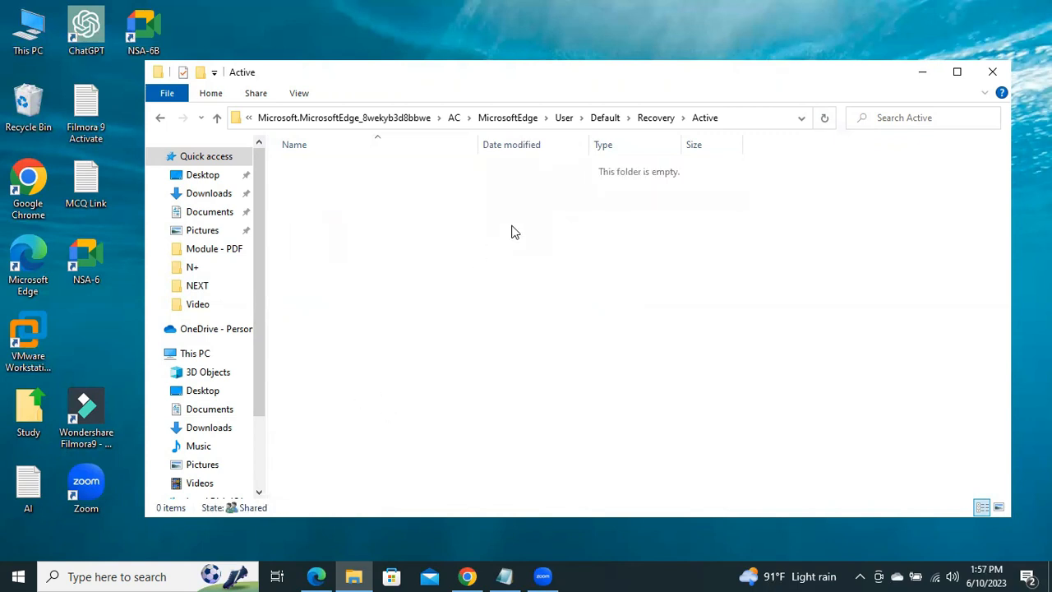
{"action": "mouse_move", "coordinate": [621, 298]}
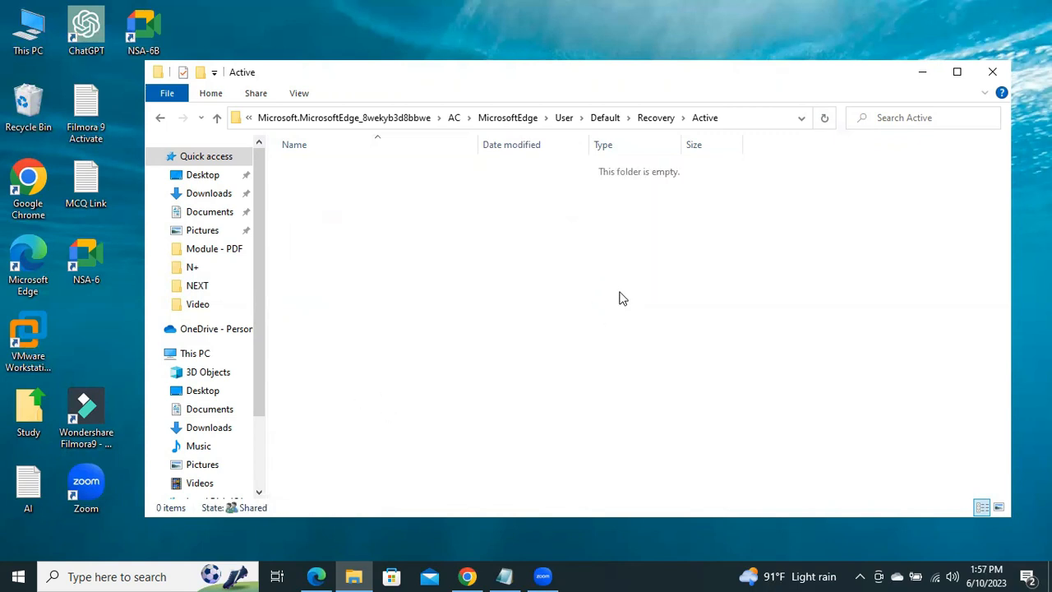
{"action": "mouse_move", "coordinate": [819, 47]}
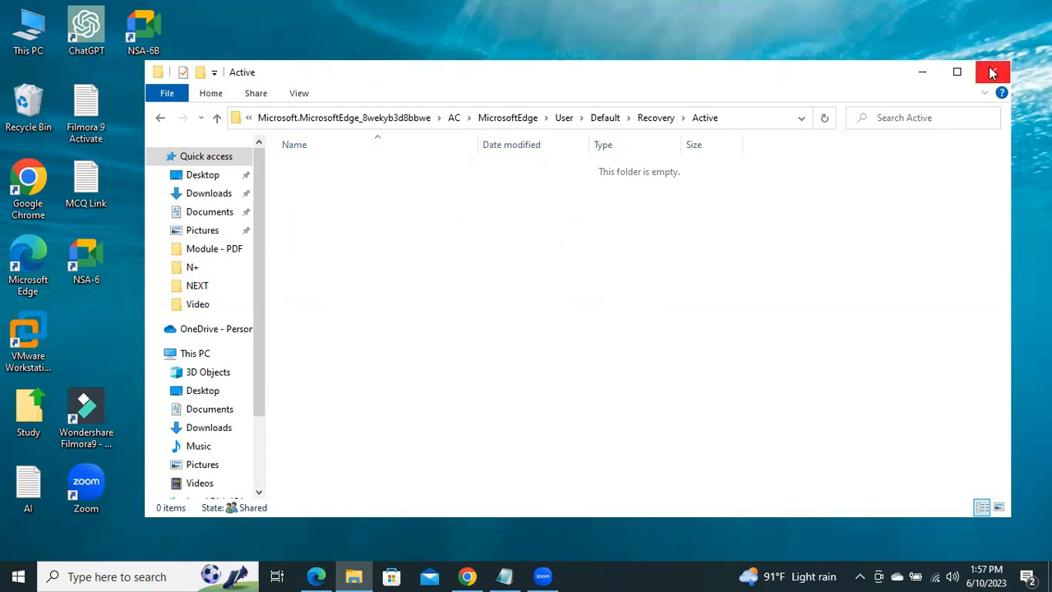
{"action": "left_click", "coordinate": [991, 71]}
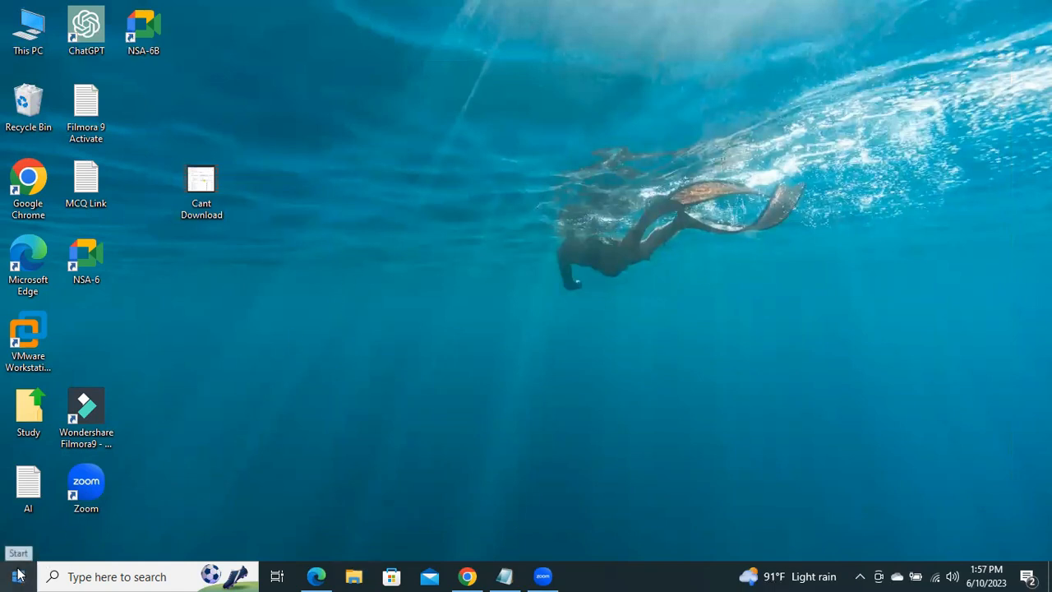
Open the Start menu's Power options showing Sleep, Shut down and Restart
{"action": "left_click", "coordinate": [14, 575]}
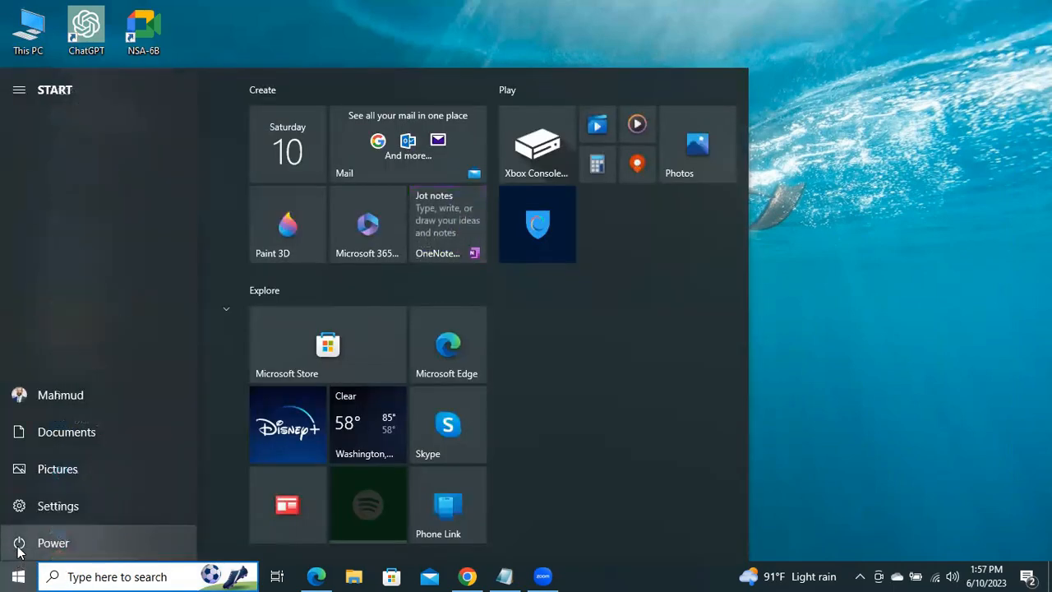
{"action": "left_click", "coordinate": [53, 543]}
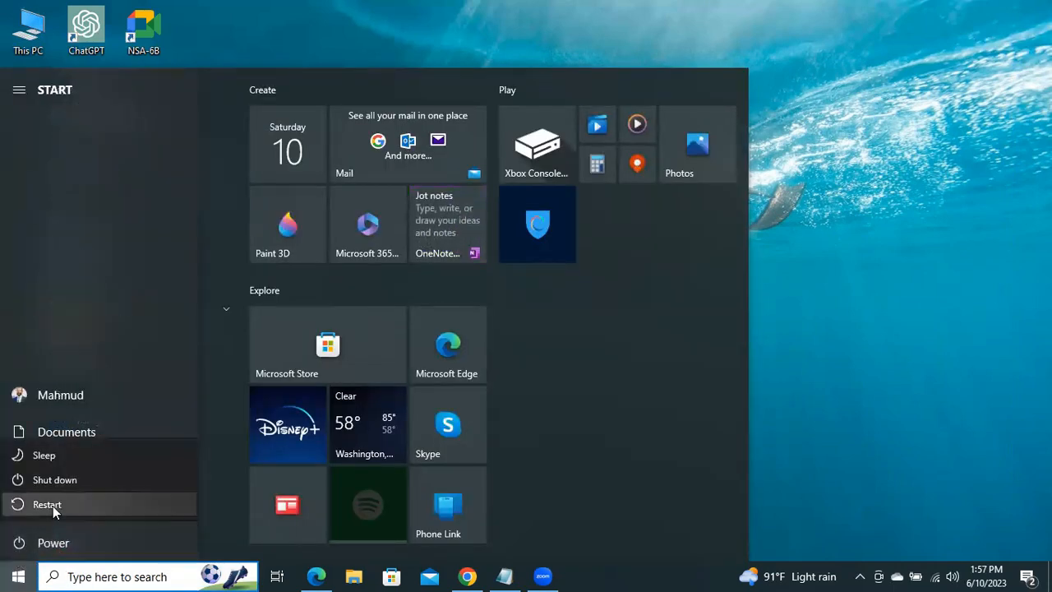
{"action": "mouse_move", "coordinate": [47, 503]}
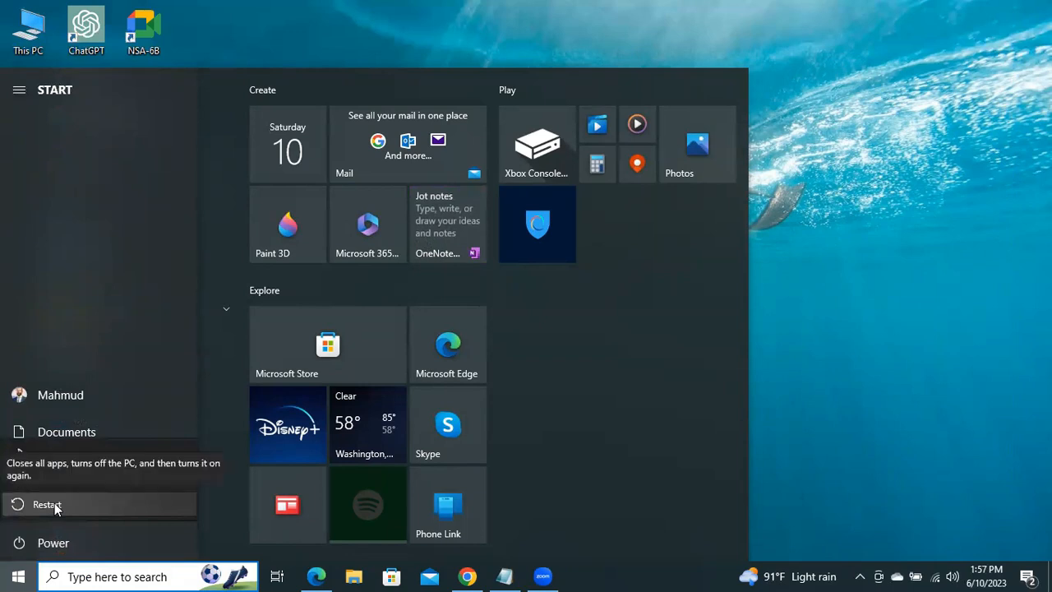